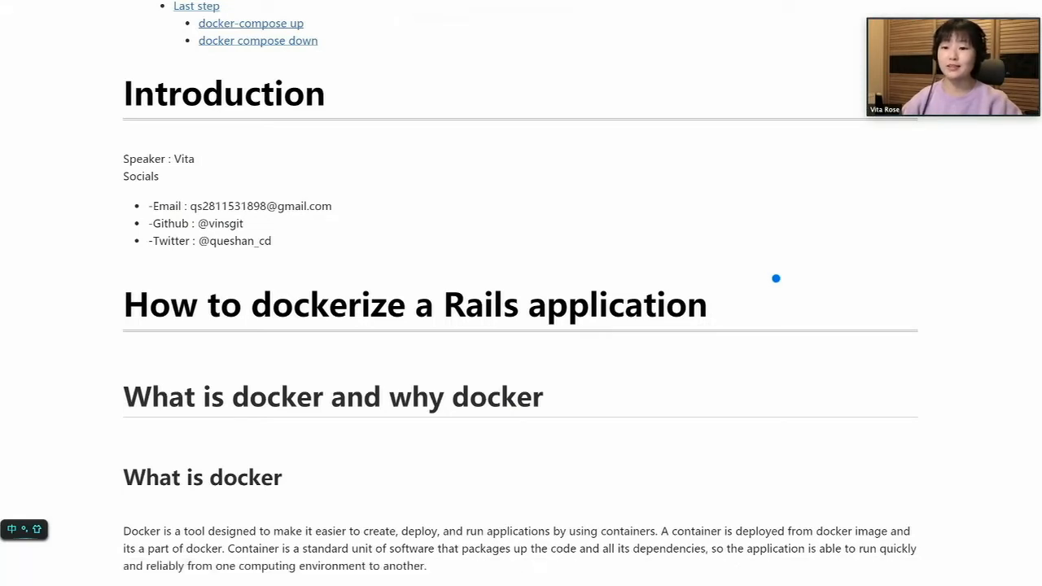
mouse_move(785, 277)
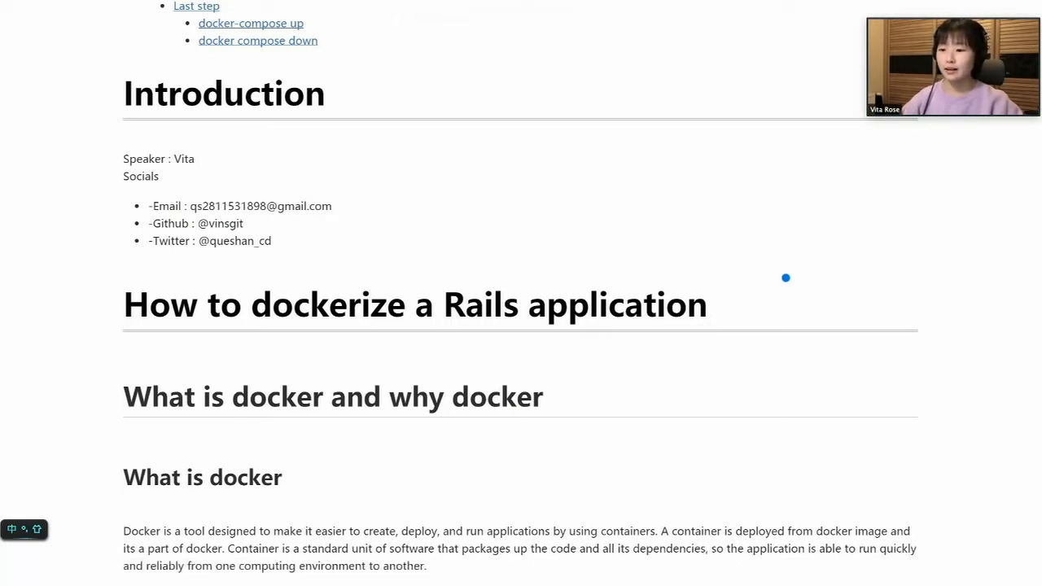
mouse_move(365, 210)
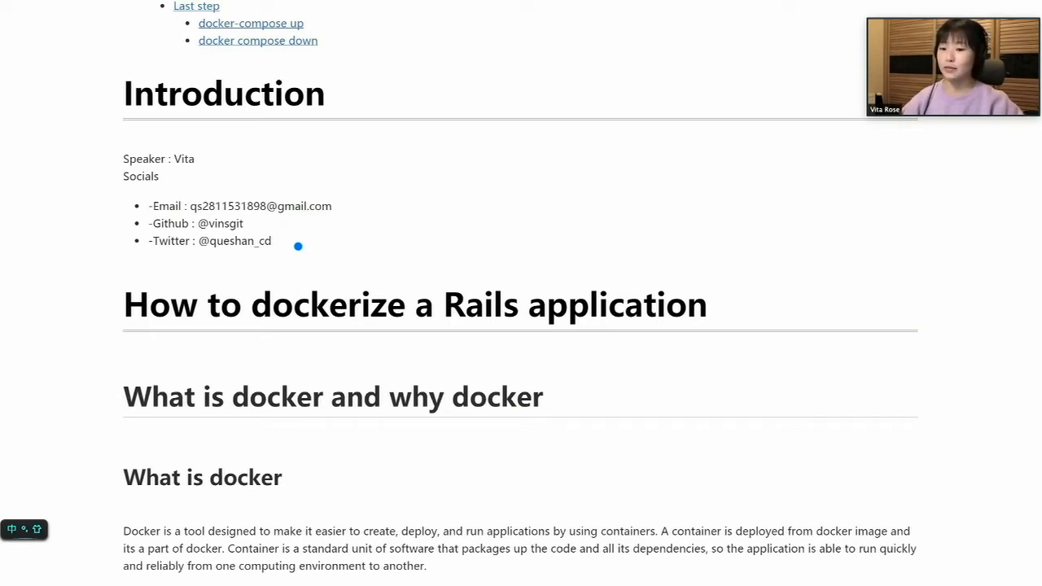
mouse_move(307, 249)
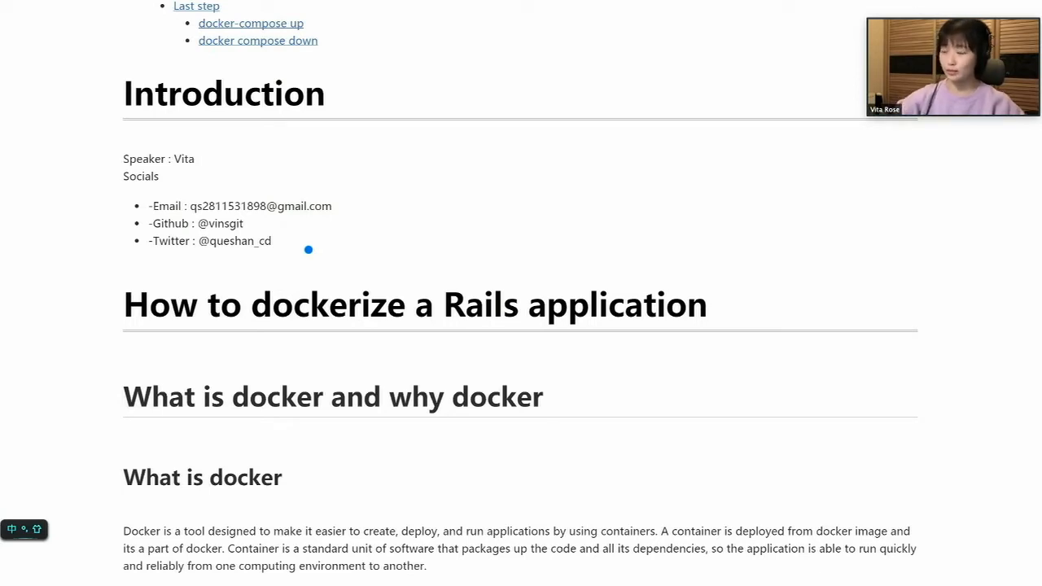
Scroll to the 'Why docker' advantages and the '5 steps to dockerize rails applications' heading, marking the page once
scroll(down, 3)
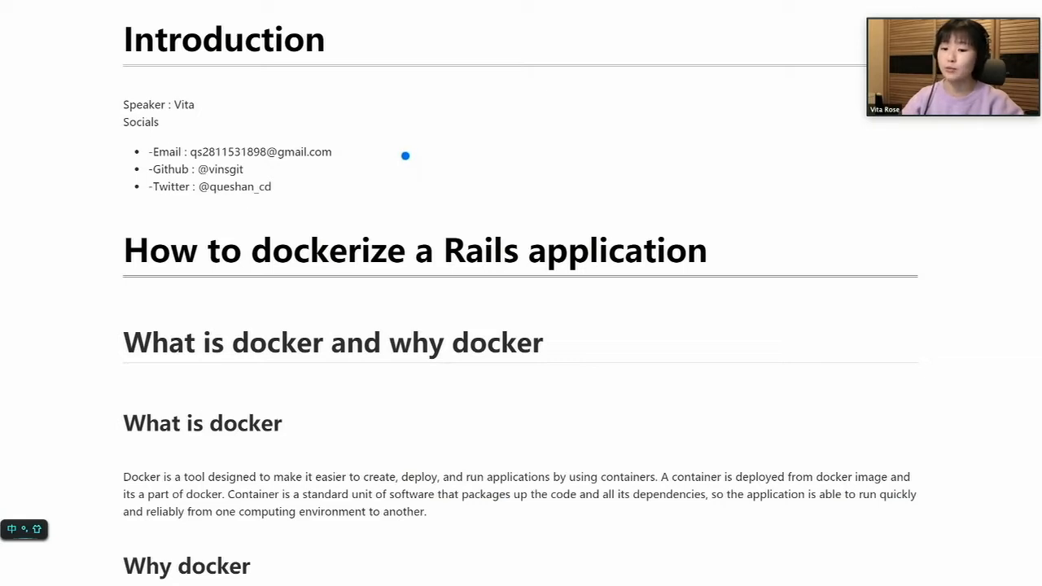
mouse_move(403, 154)
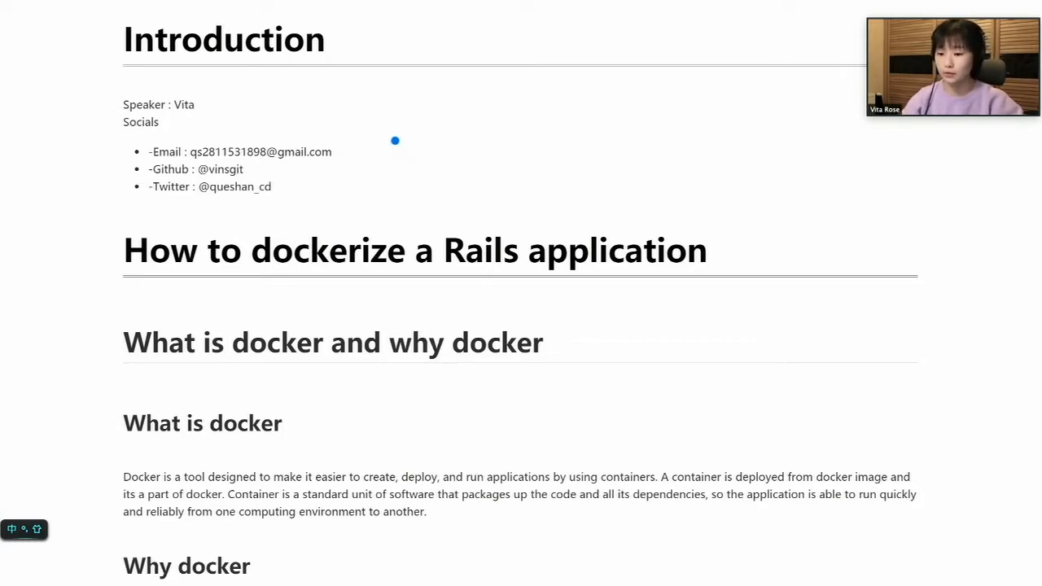
mouse_move(404, 132)
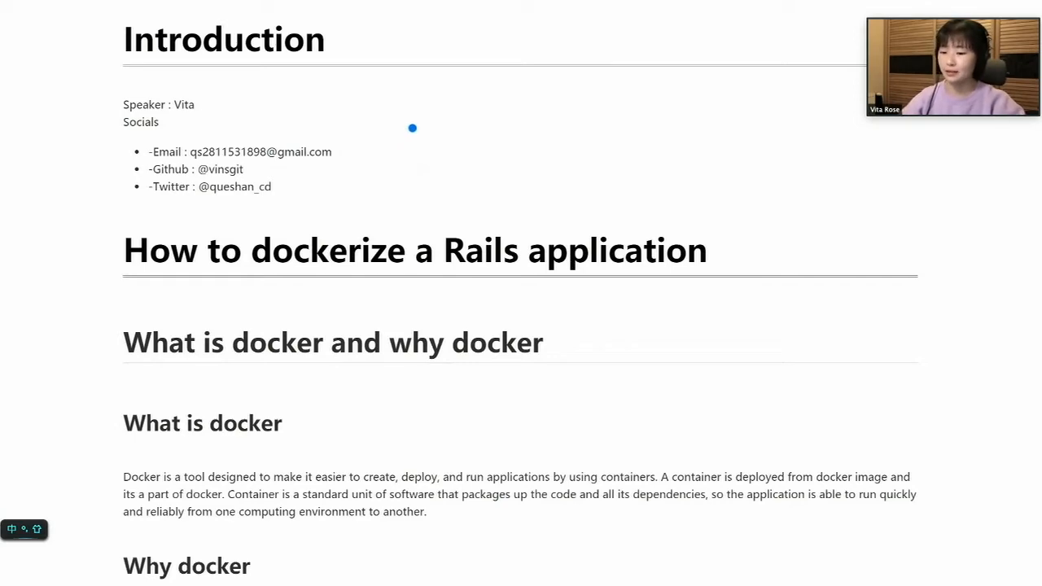
scroll(down, 3)
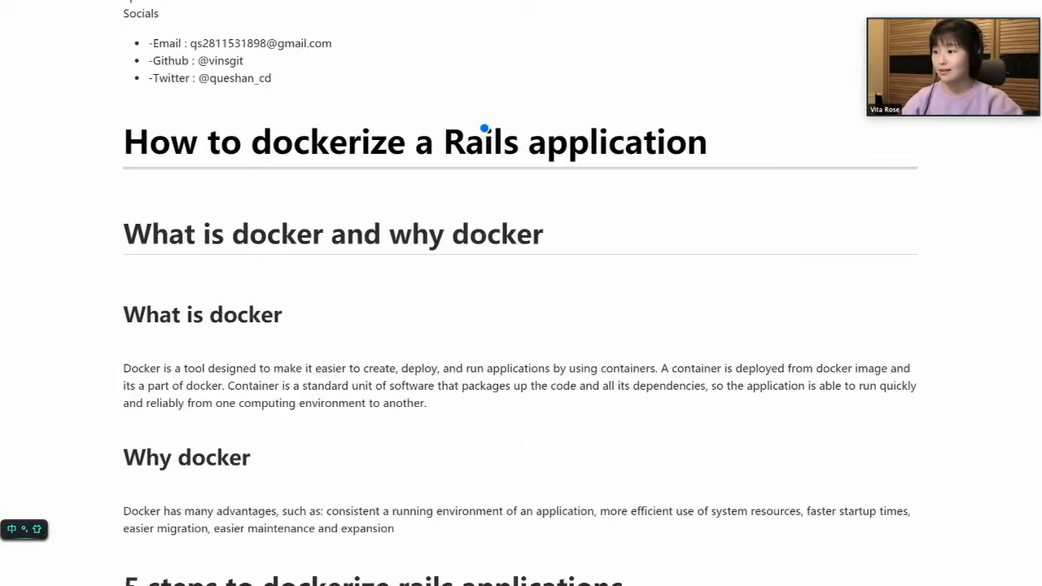
scroll(down, 3)
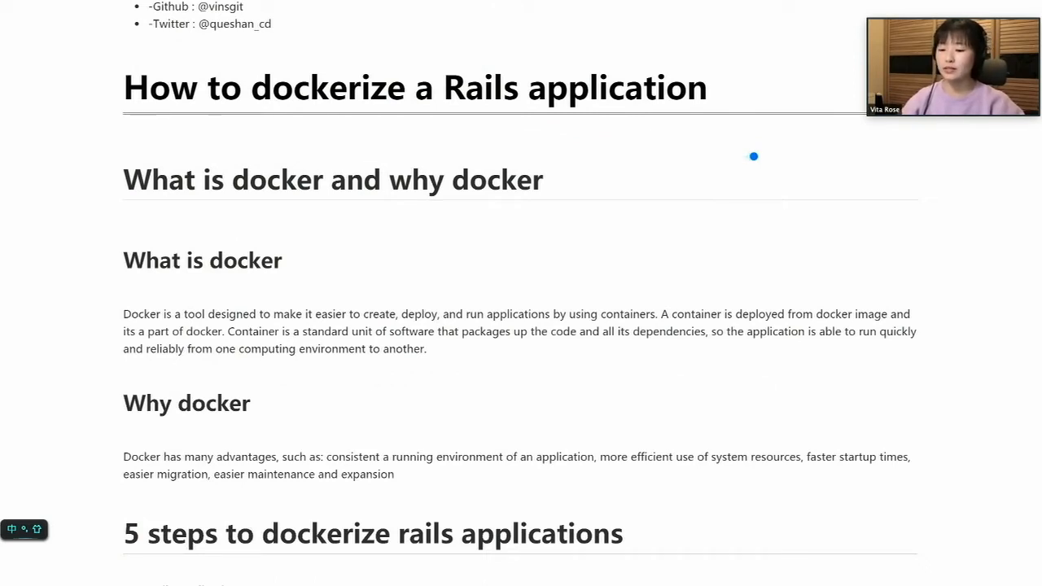
mouse_move(670, 125)
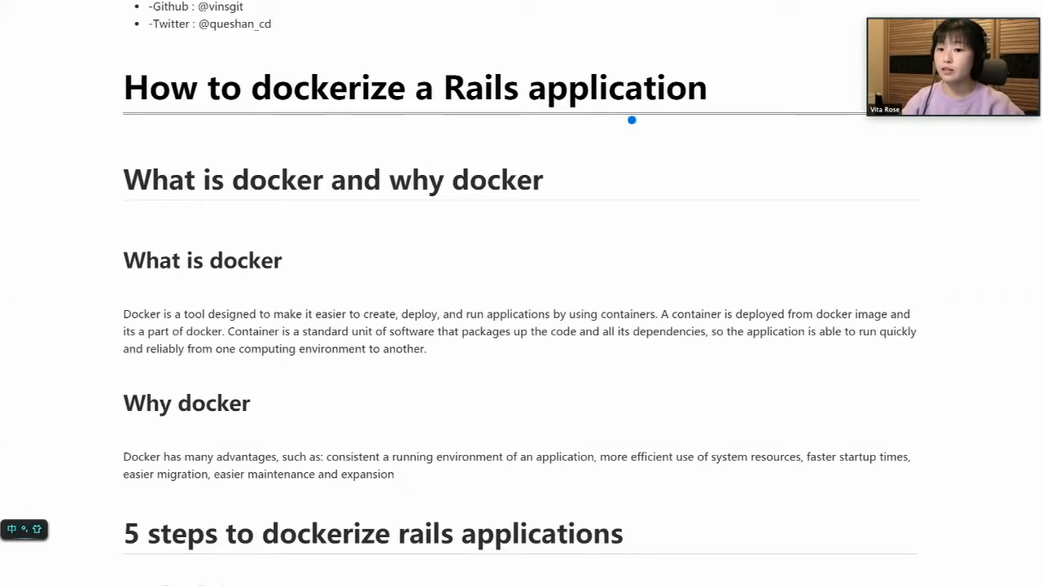
drag(632, 120, 674, 241)
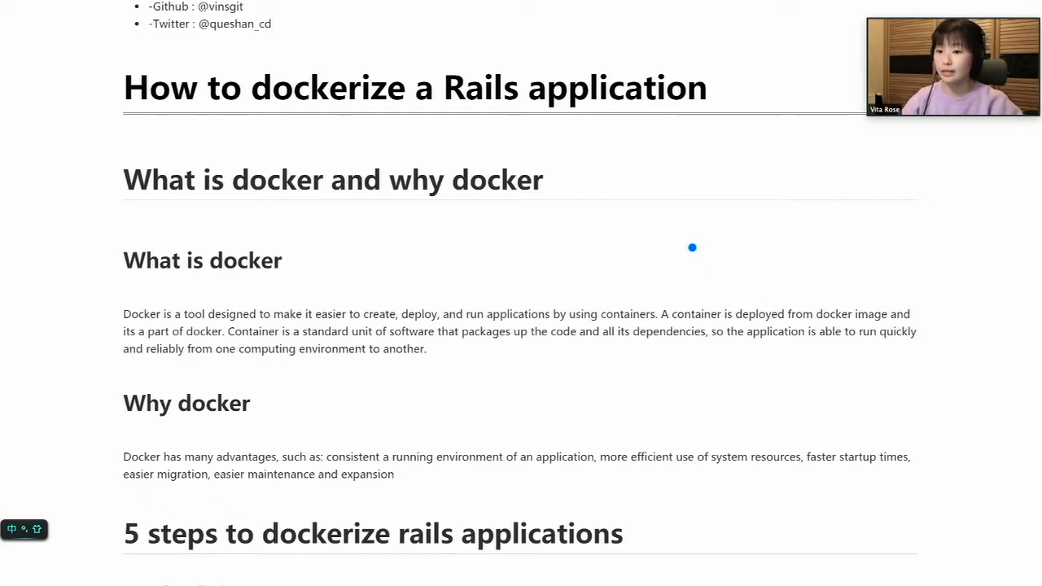
mouse_move(696, 246)
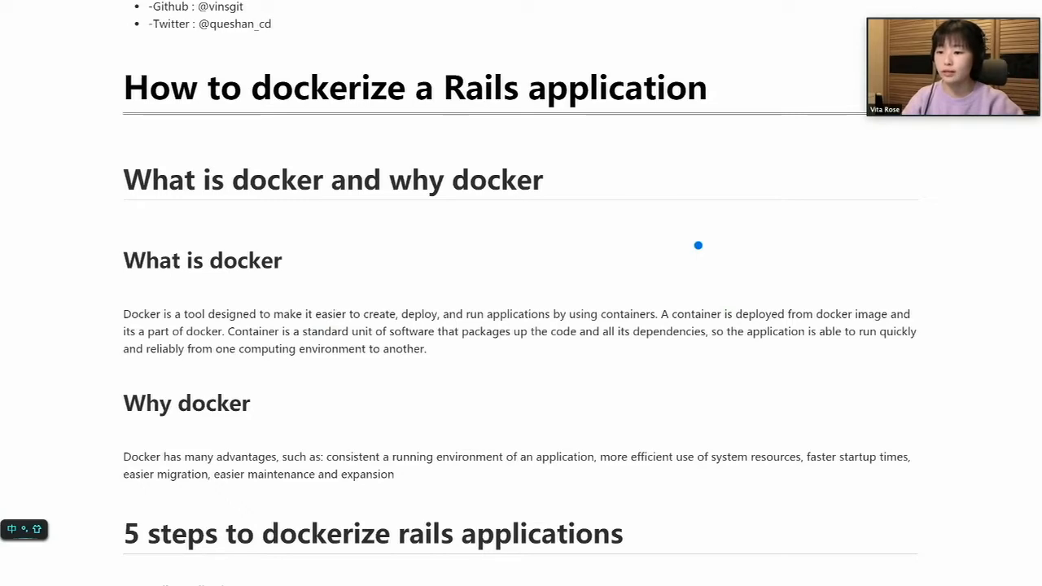
Reveal the six-item 5 steps list and underline its 'More details' GitHub repository link
scroll(down, 3)
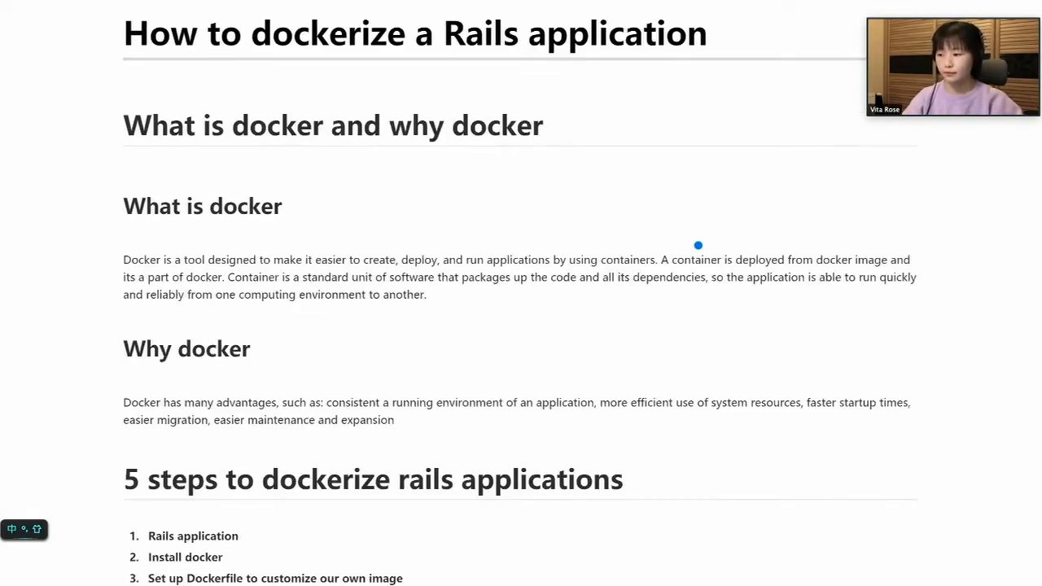
scroll(down, 3)
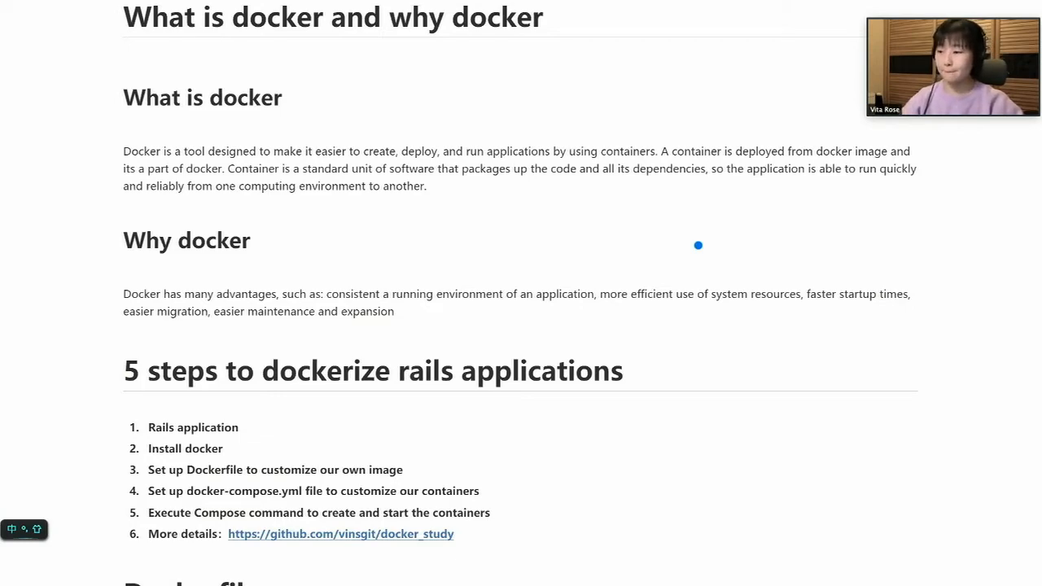
scroll(down, 3)
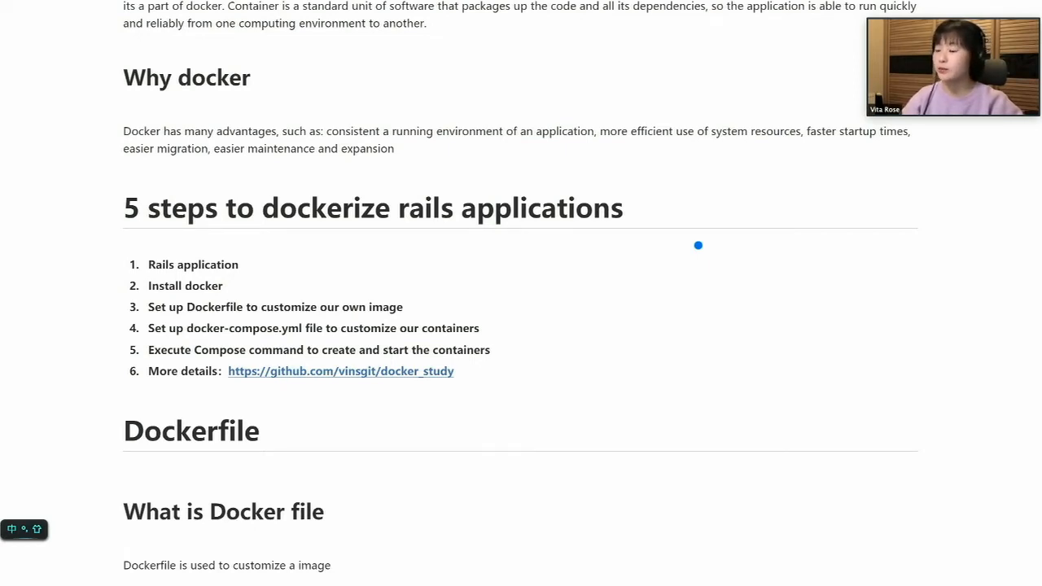
mouse_move(713, 238)
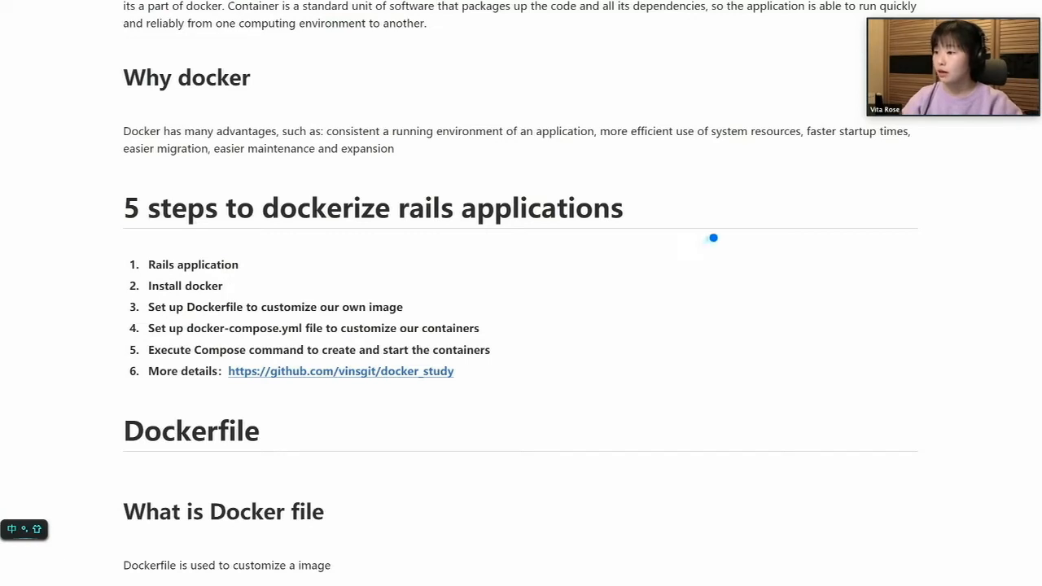
scroll(down, 3)
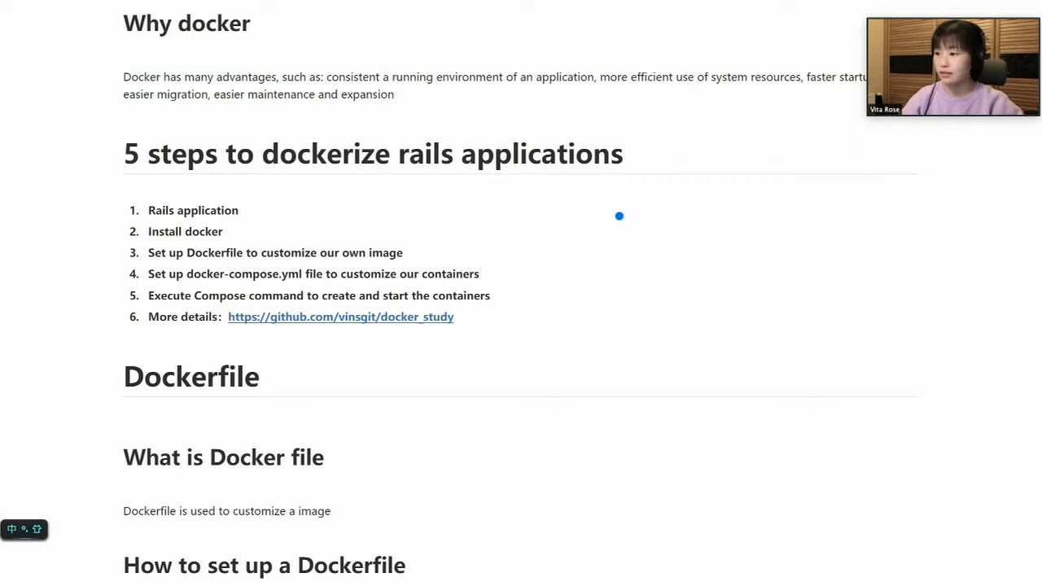
mouse_move(466, 285)
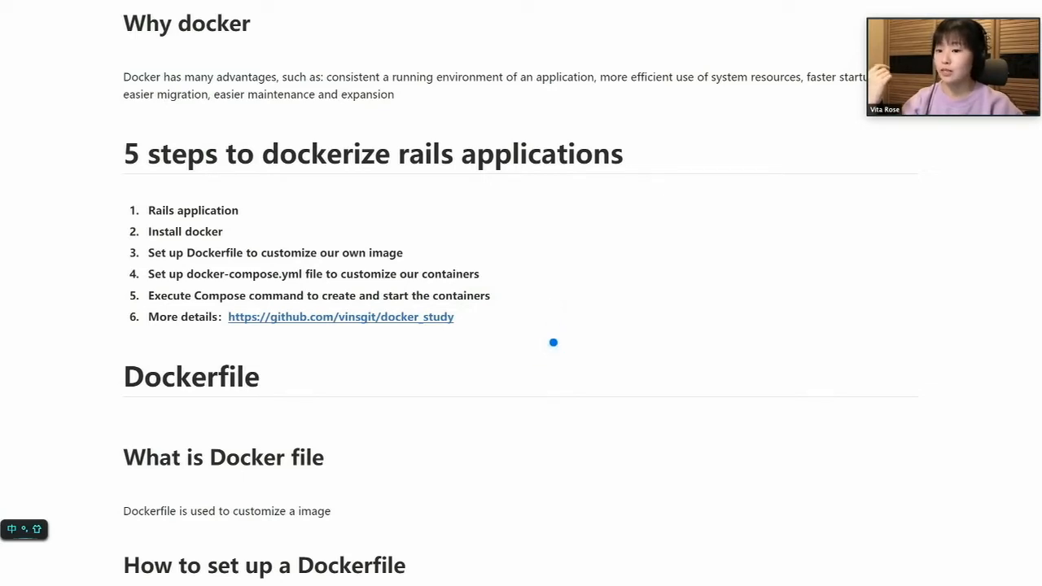
drag(553, 342, 211, 330)
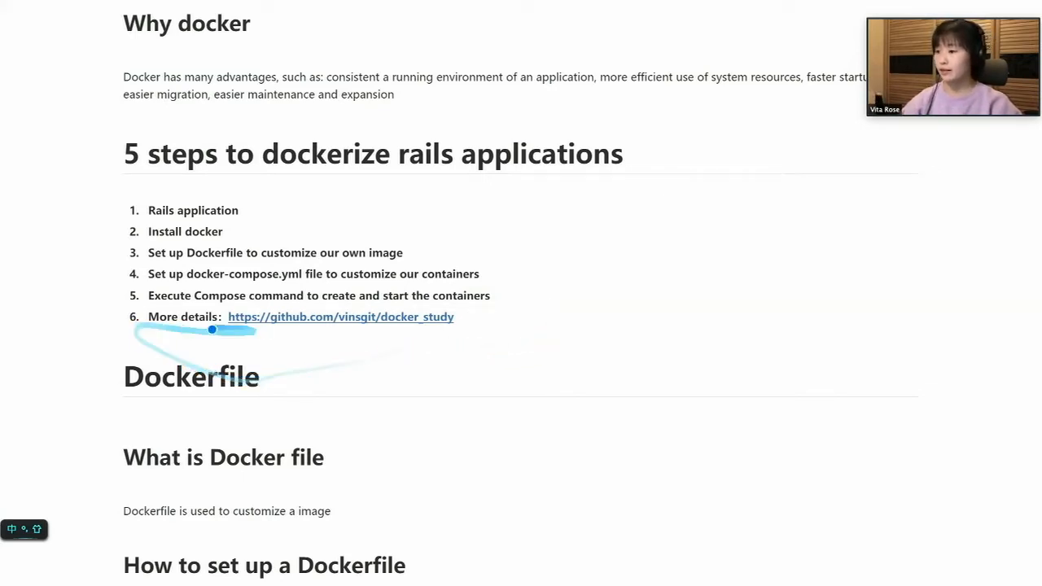
Scroll to 'How to set up a Dockerfile' showing the example's first eleven code lines
scroll(down, 3)
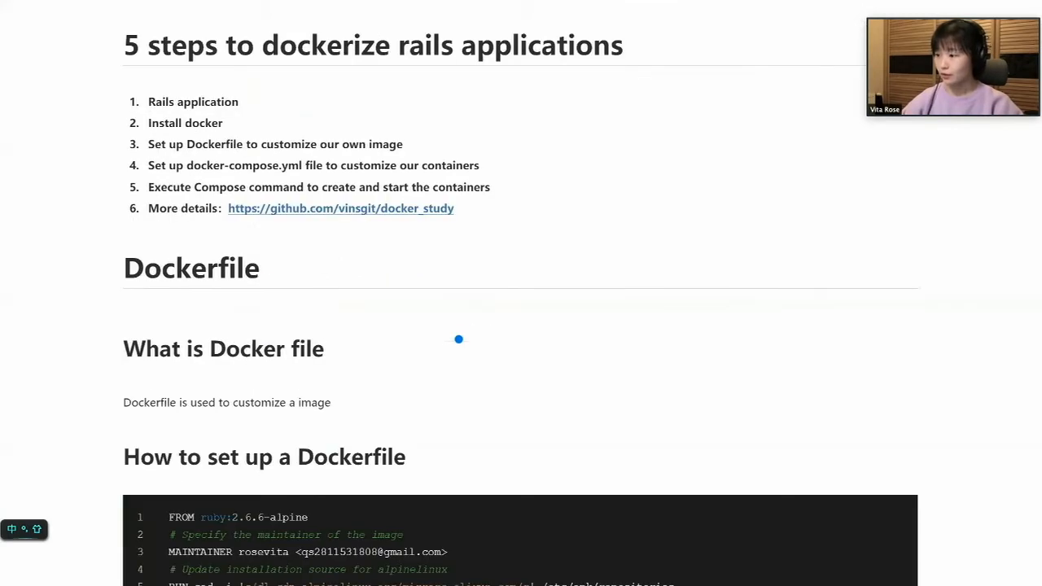
scroll(down, 3)
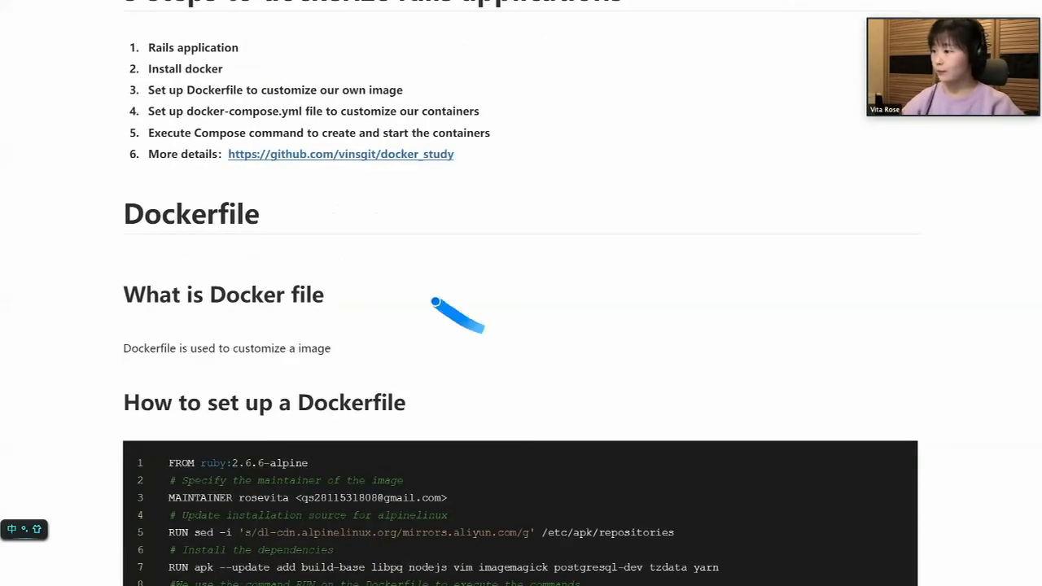
scroll(down, 3)
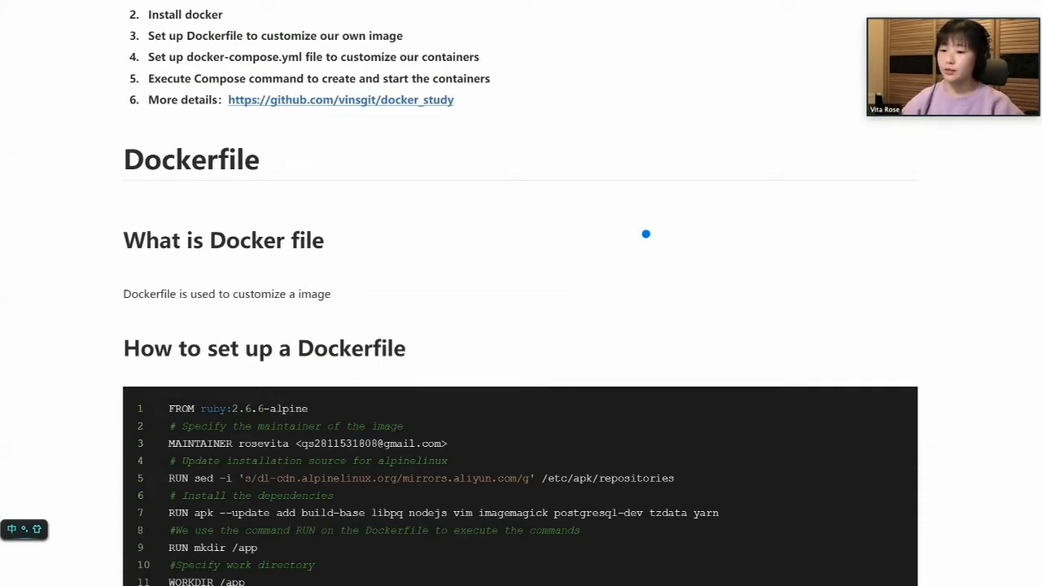
mouse_move(640, 234)
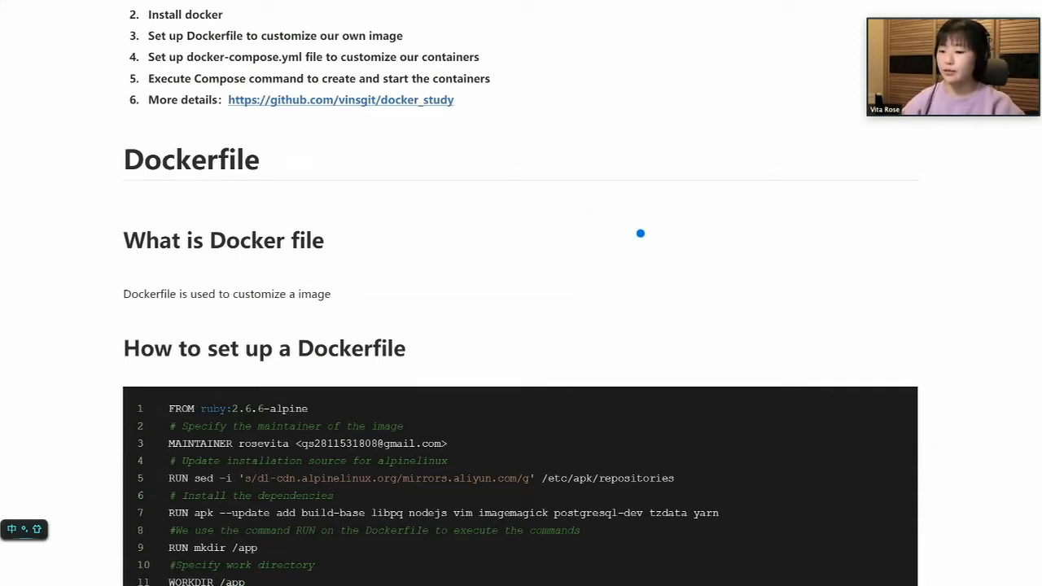
mouse_move(615, 228)
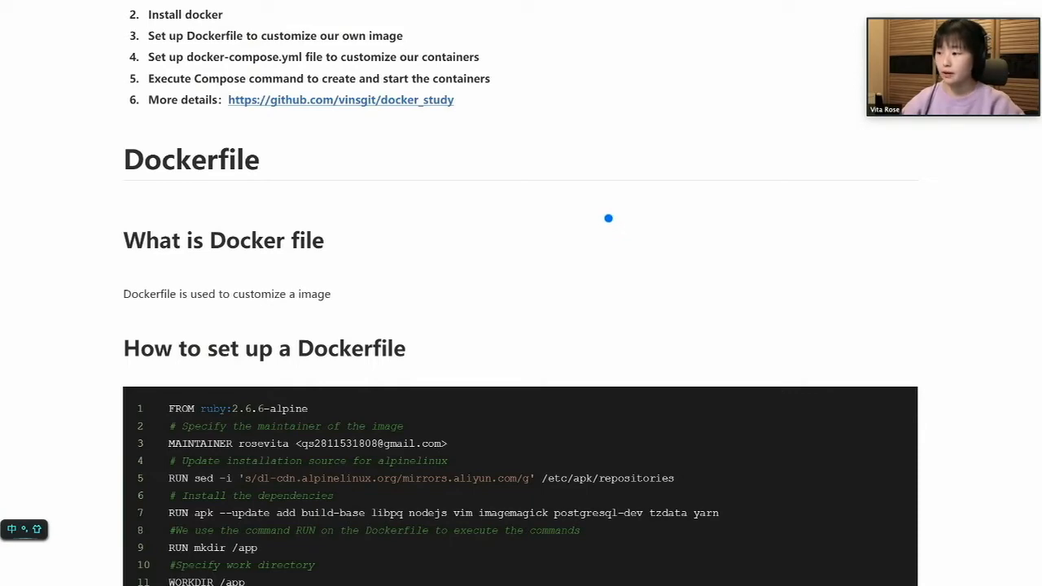
Scroll to show the full 20-line Dockerfile through the rake migrate and puma command
scroll(down, 3)
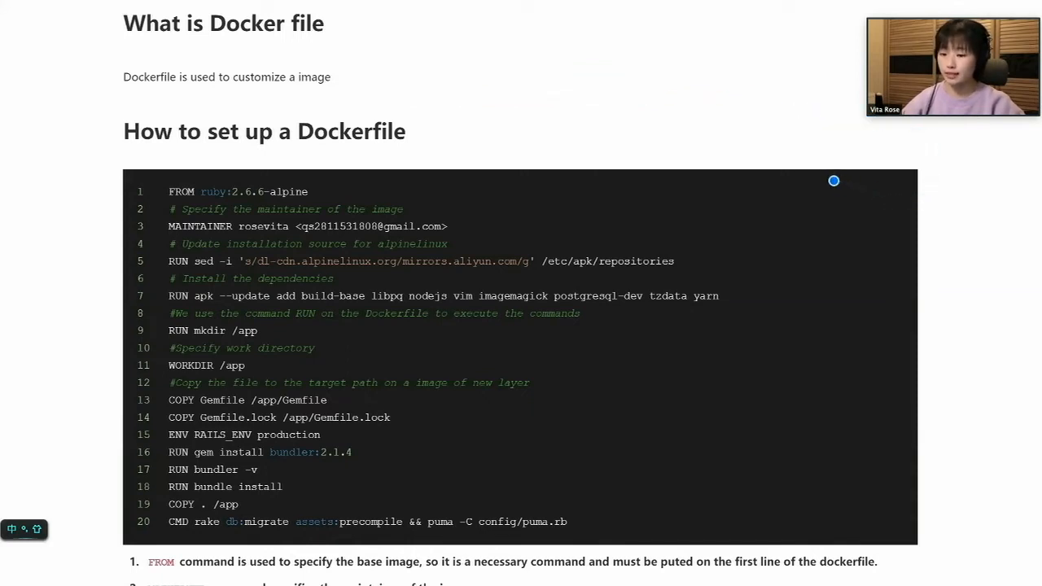
mouse_move(353, 186)
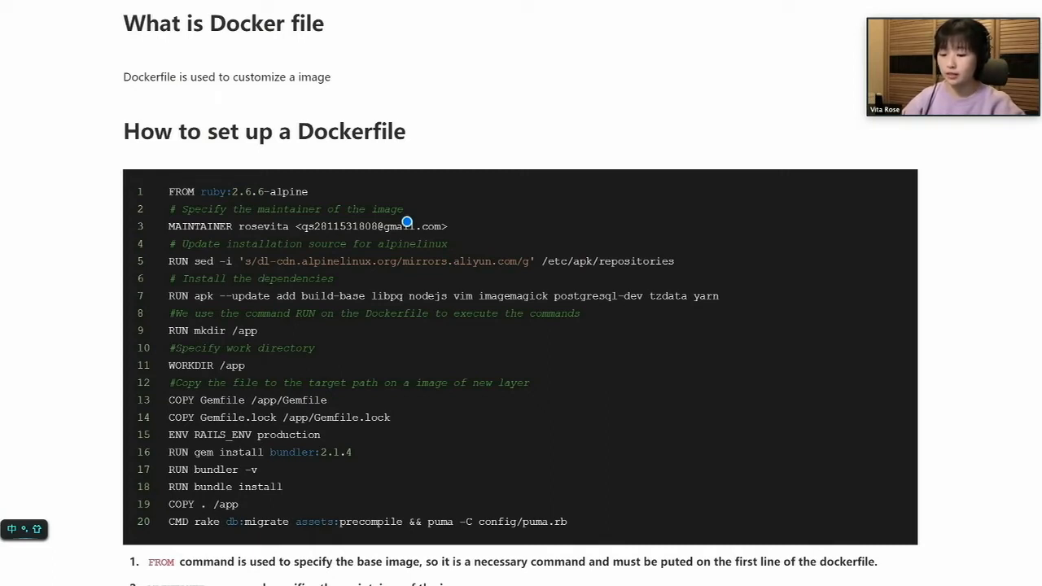
mouse_move(416, 221)
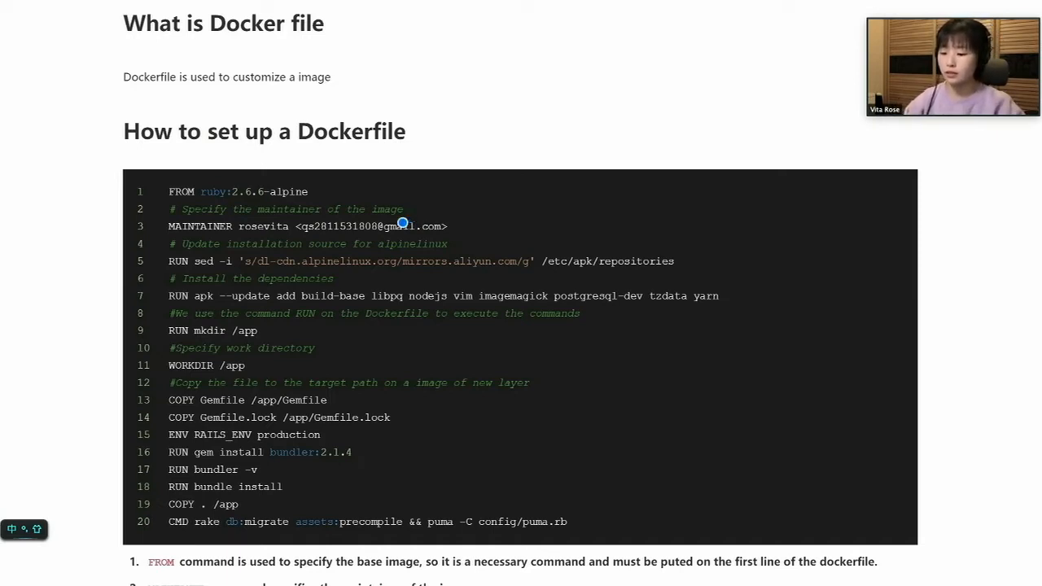
mouse_move(479, 203)
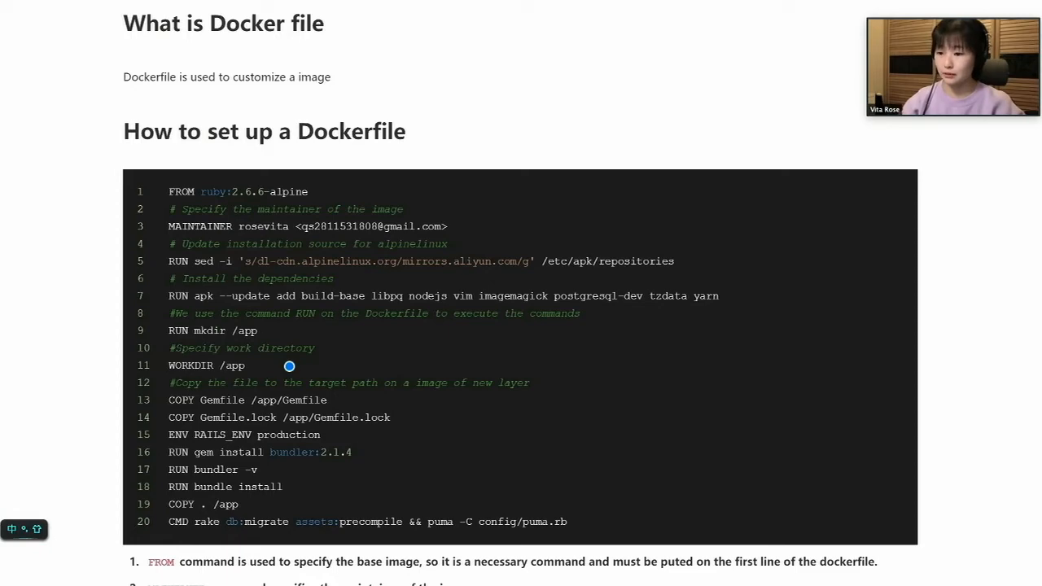
Scroll to the WORKDIR note with its test Dockerfile and failed docker build output
scroll(down, 3)
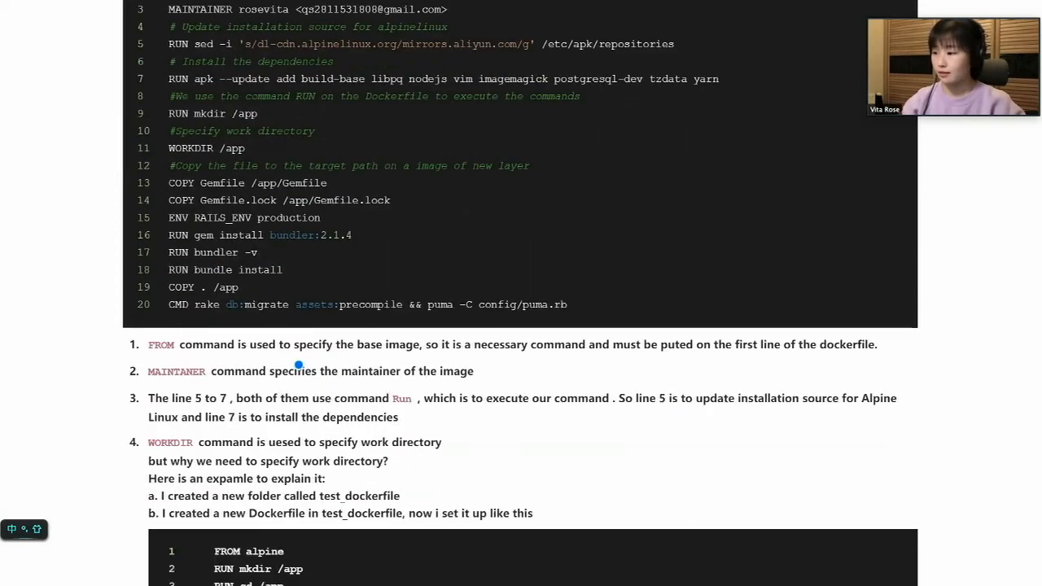
scroll(down, 3)
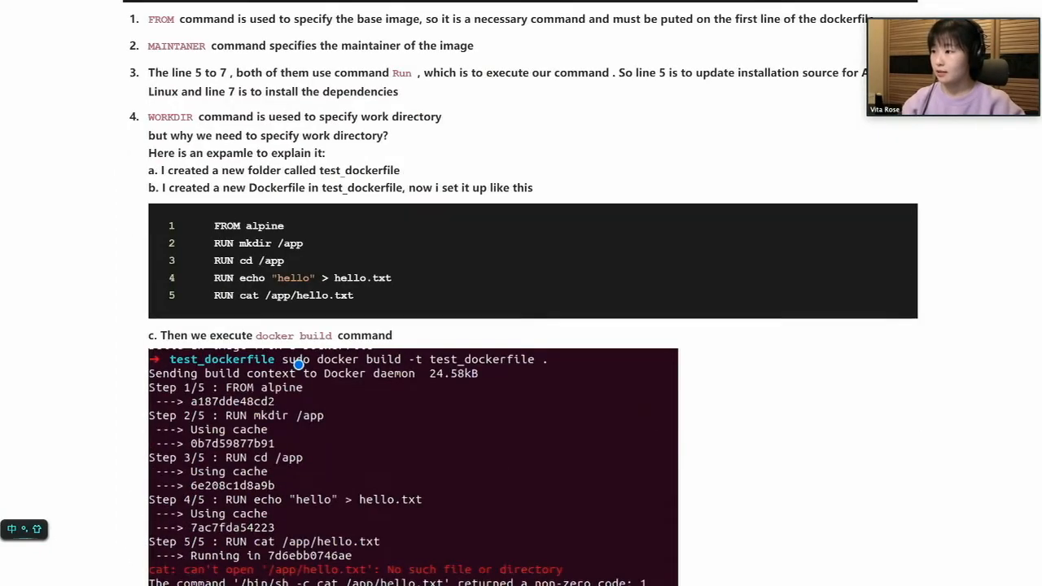
scroll(down, 3)
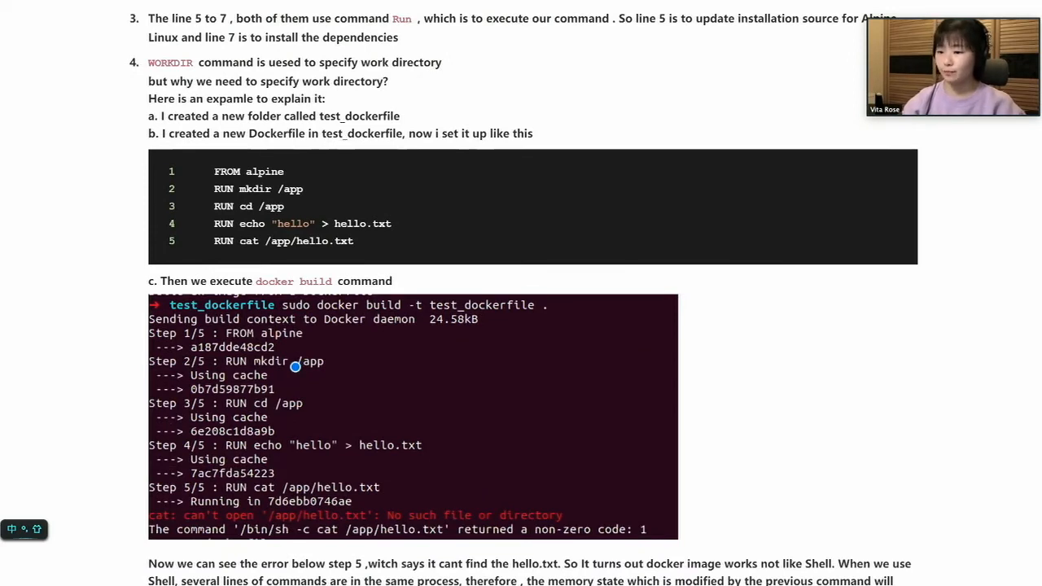
mouse_move(467, 76)
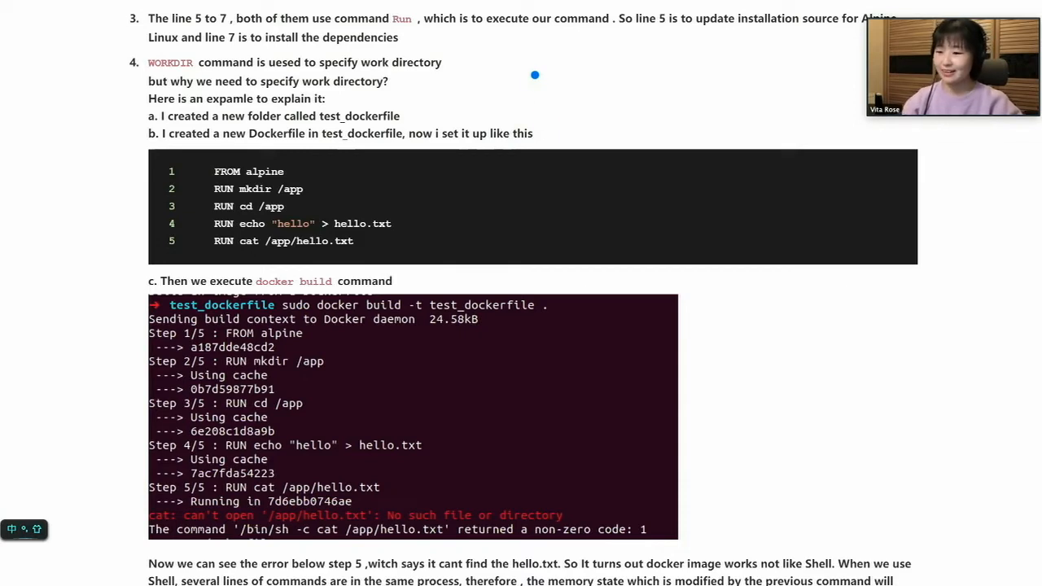
mouse_move(495, 176)
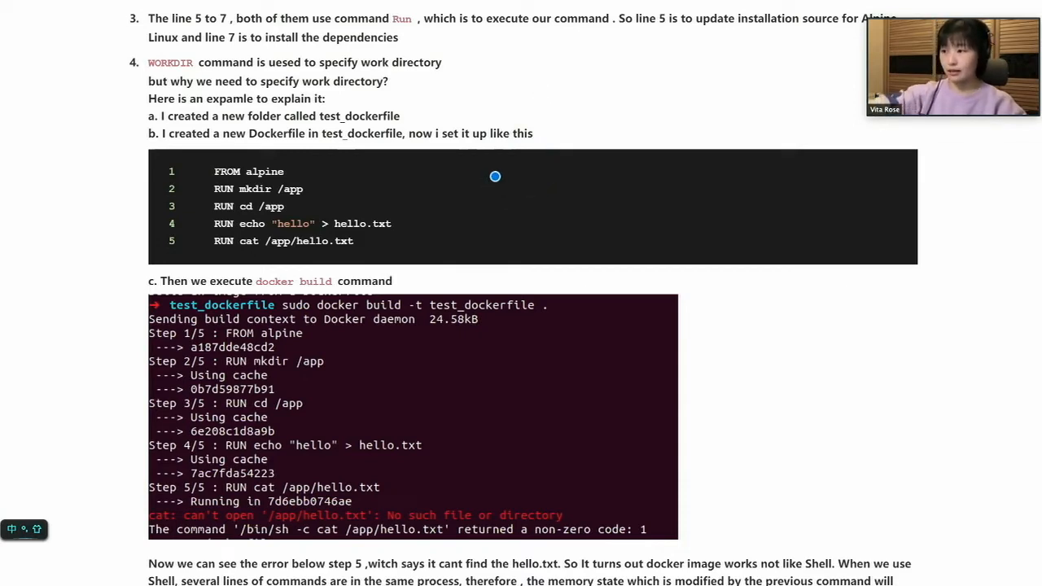
mouse_move(516, 191)
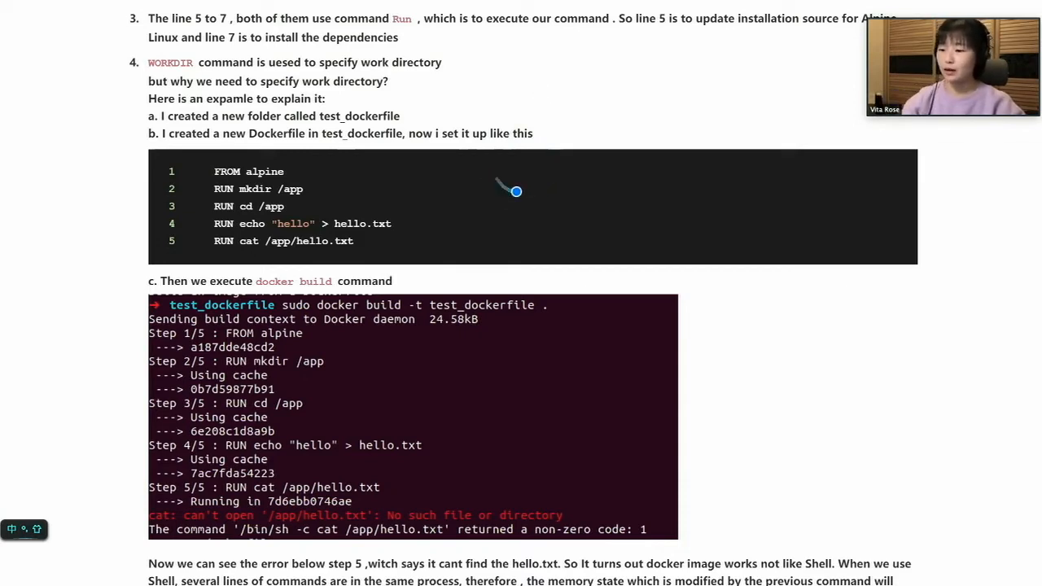
mouse_move(518, 181)
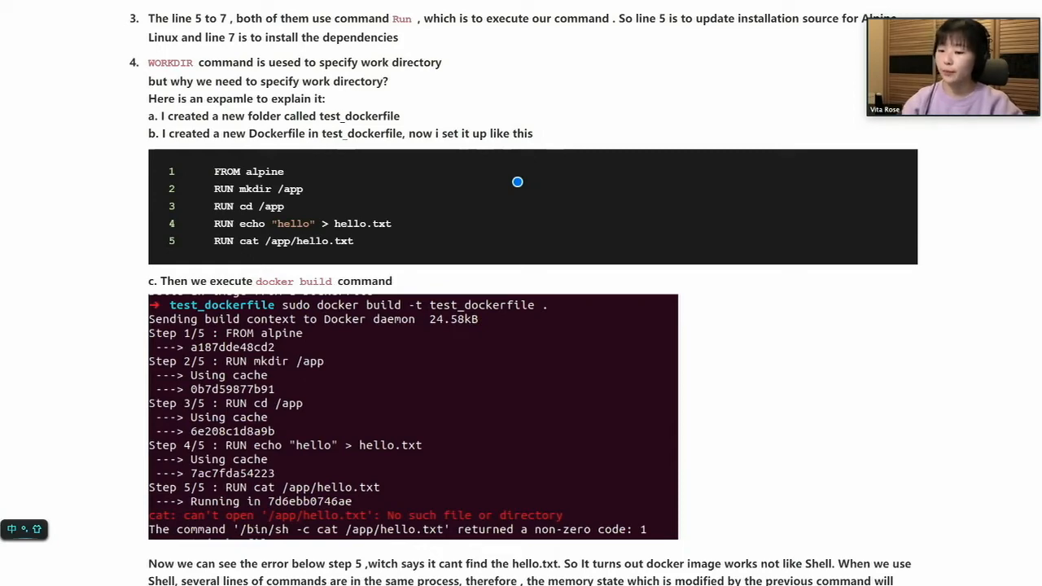
Scroll to the note explaining Docker build commands don't share one Shell process
scroll(down, 3)
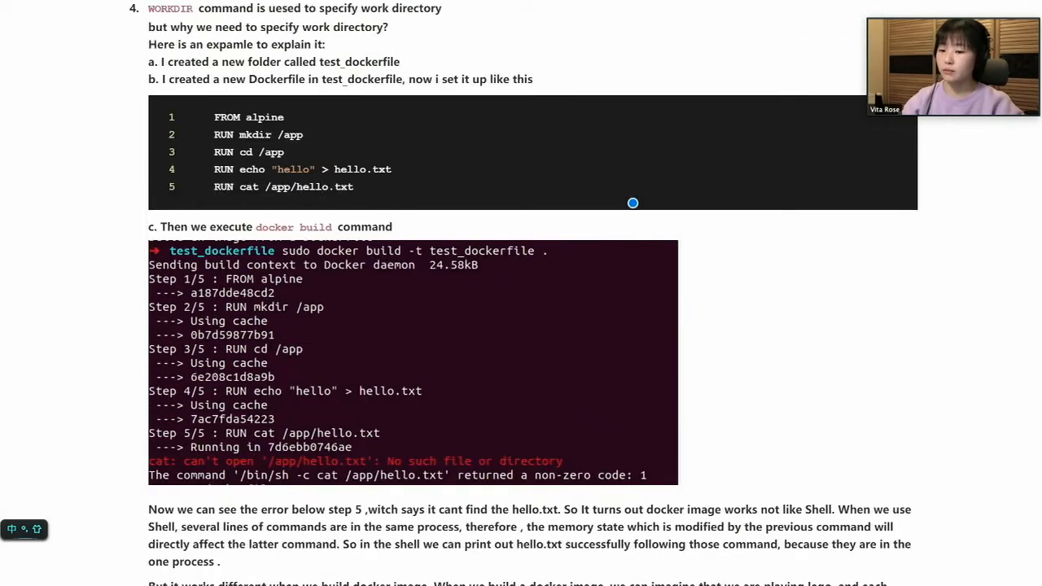
mouse_move(372, 383)
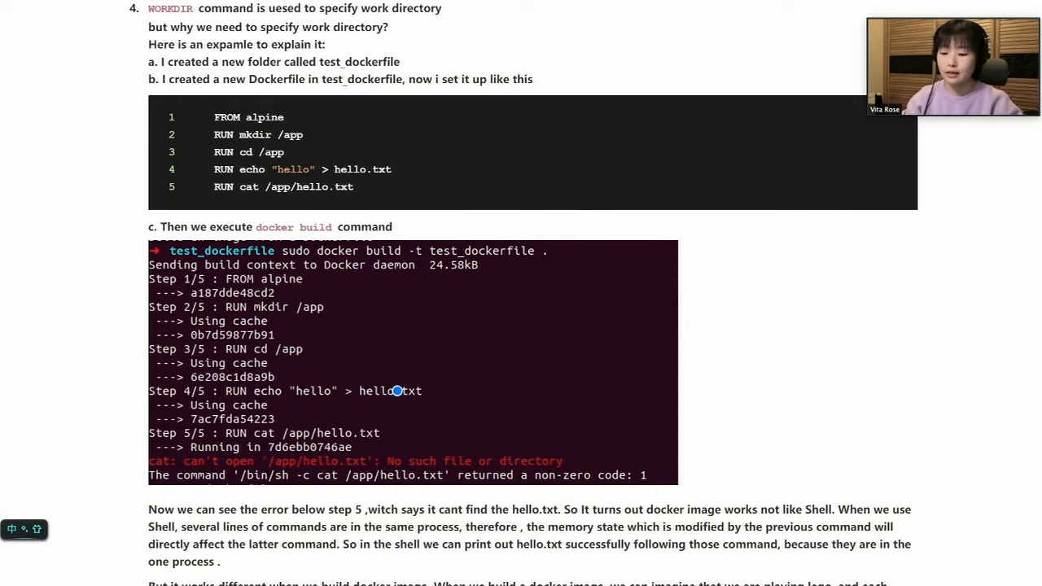
mouse_move(346, 106)
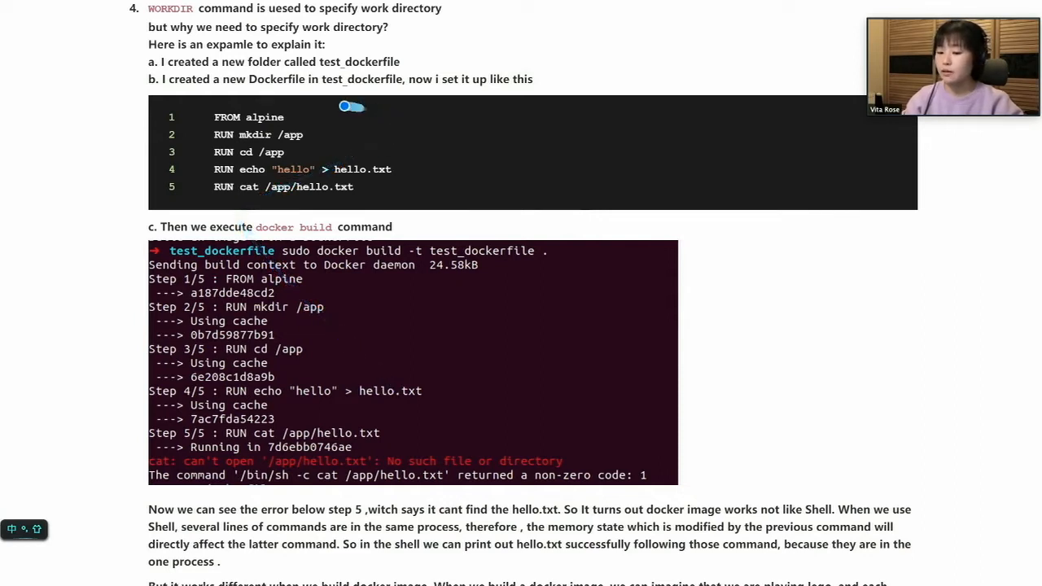
mouse_move(345, 138)
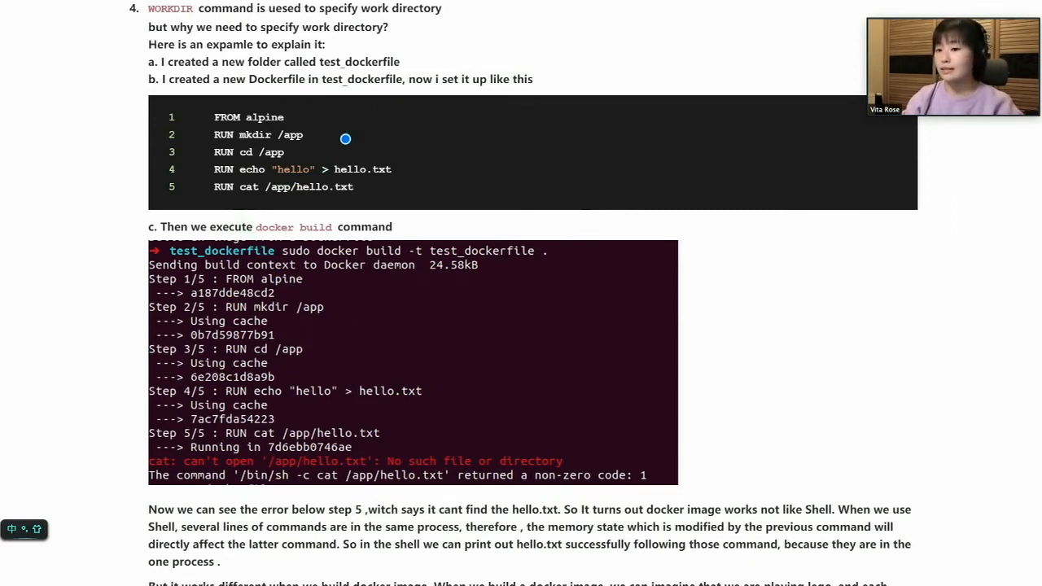
mouse_move(563, 303)
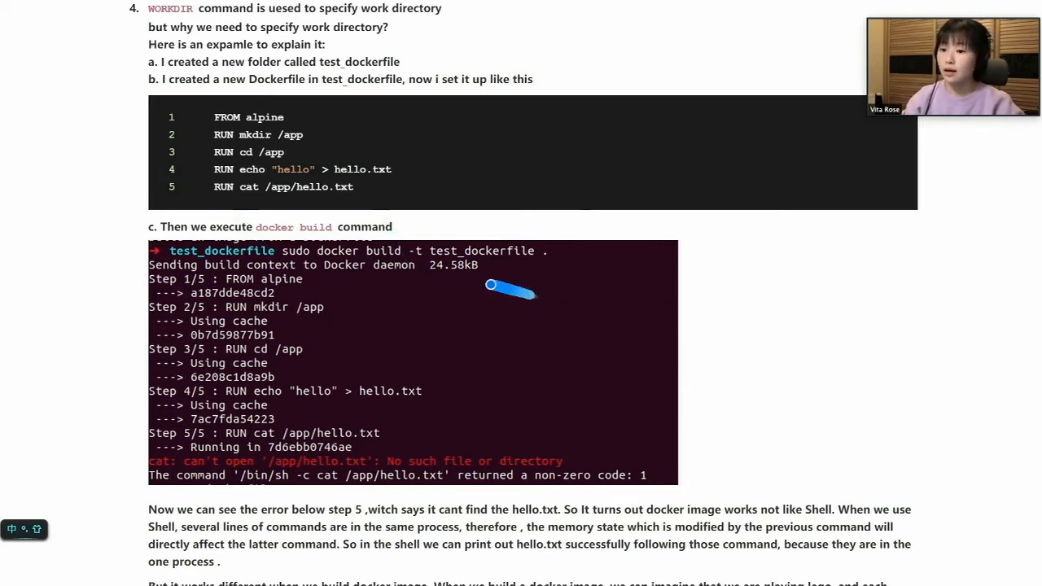
mouse_move(402, 169)
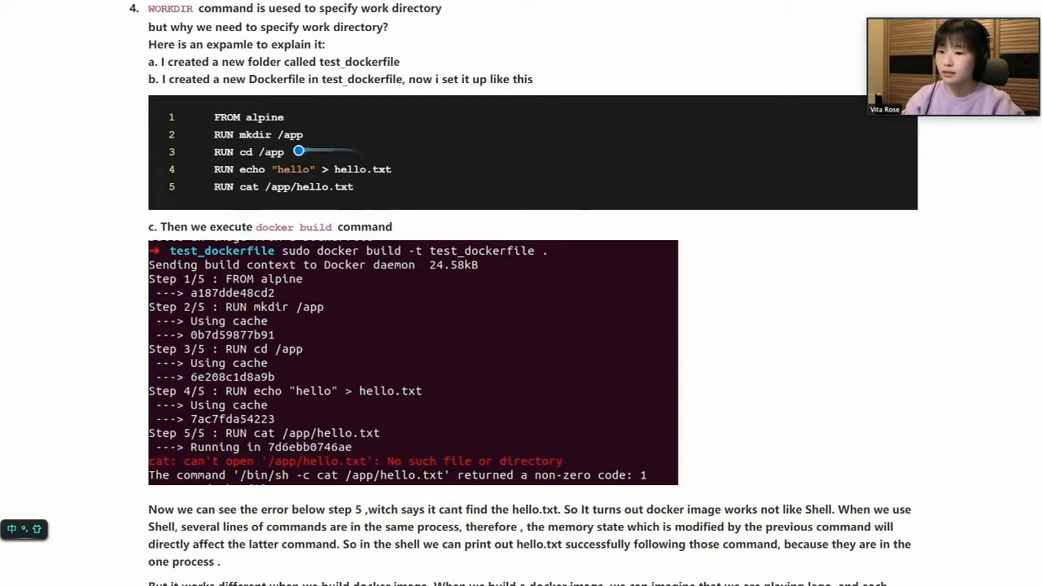
mouse_move(298, 151)
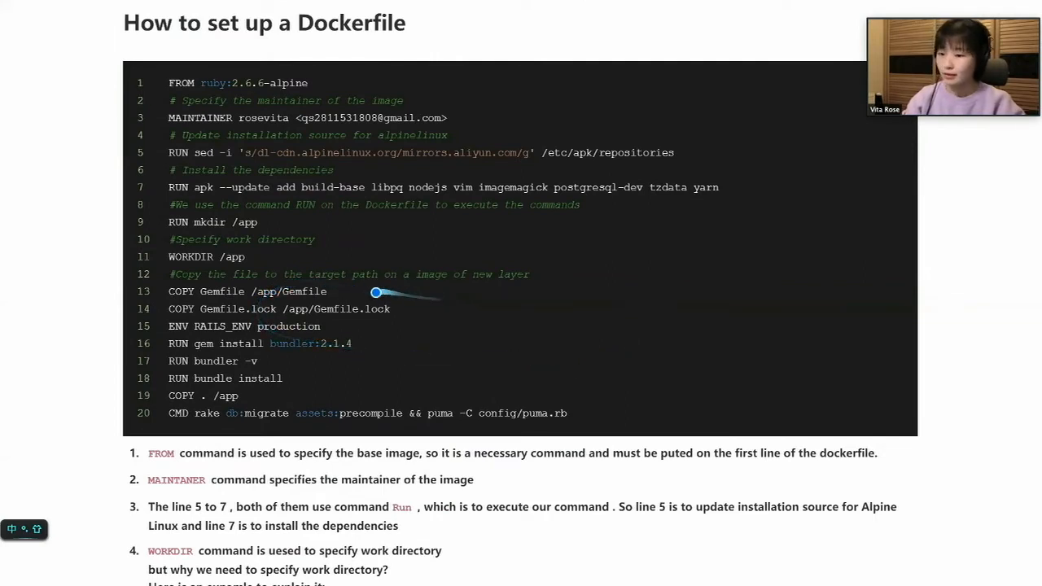
mouse_move(375, 291)
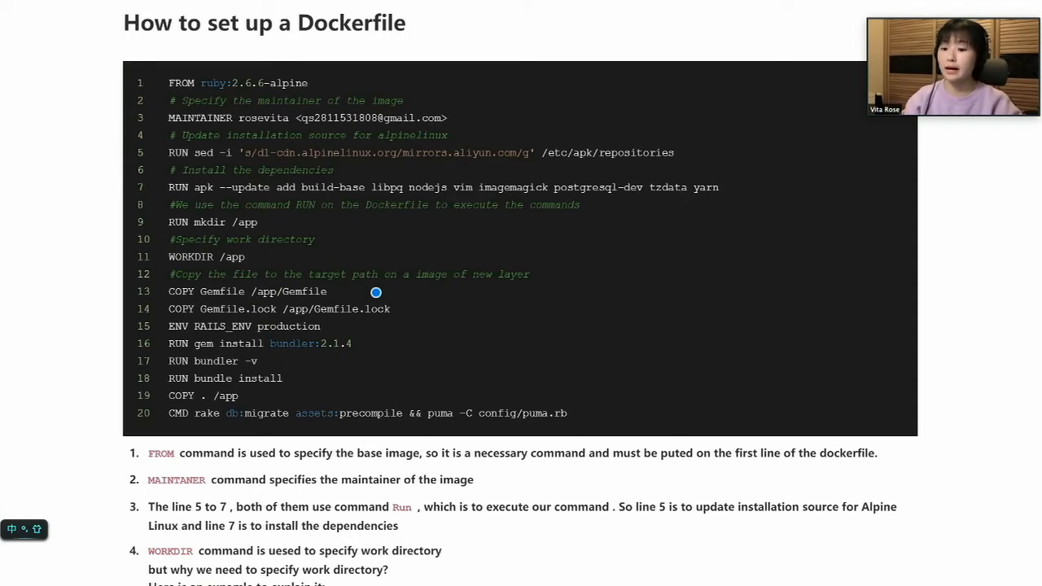
mouse_move(343, 326)
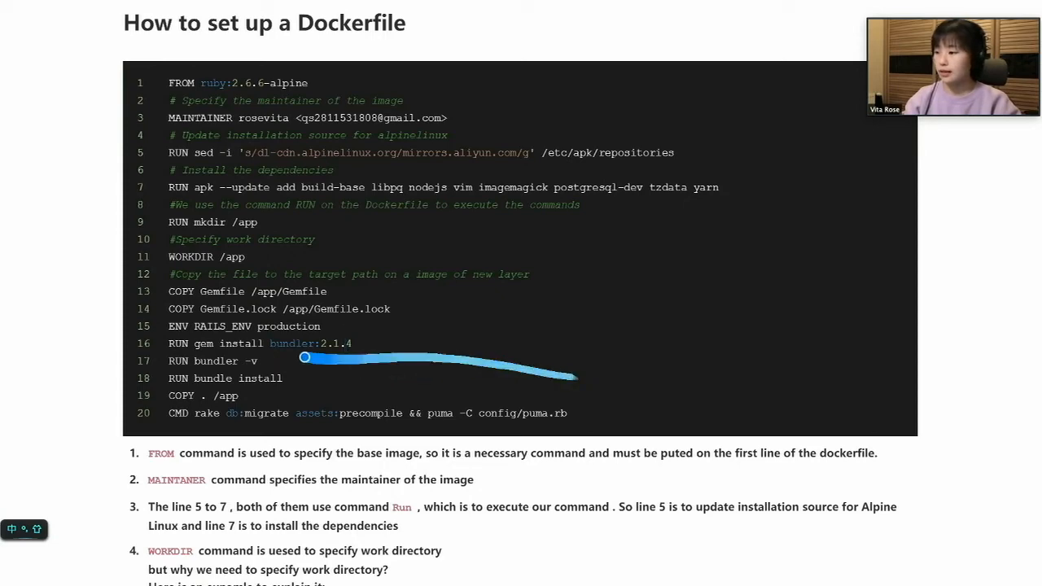
scroll(down, 3)
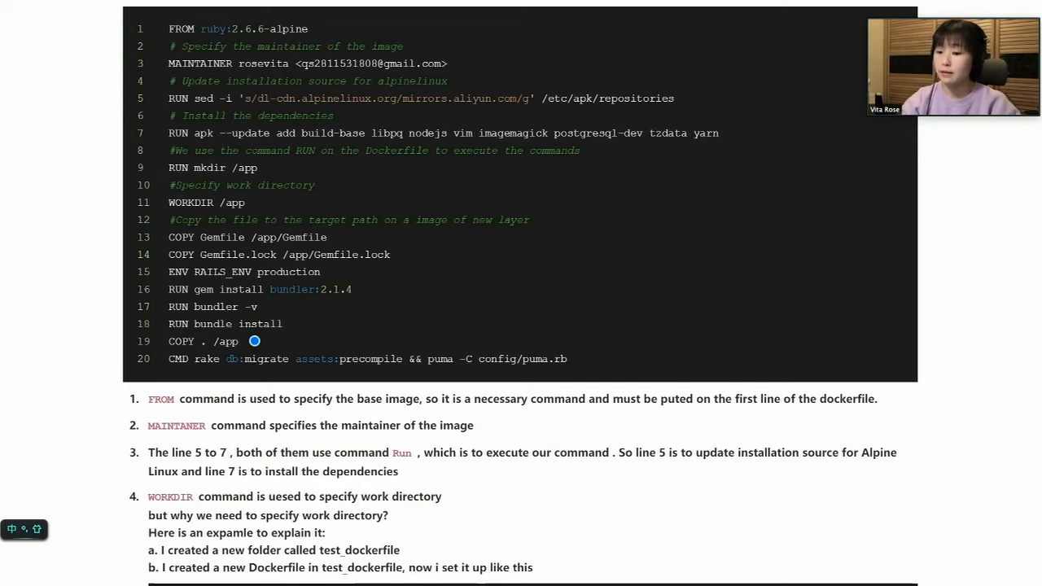
mouse_move(271, 338)
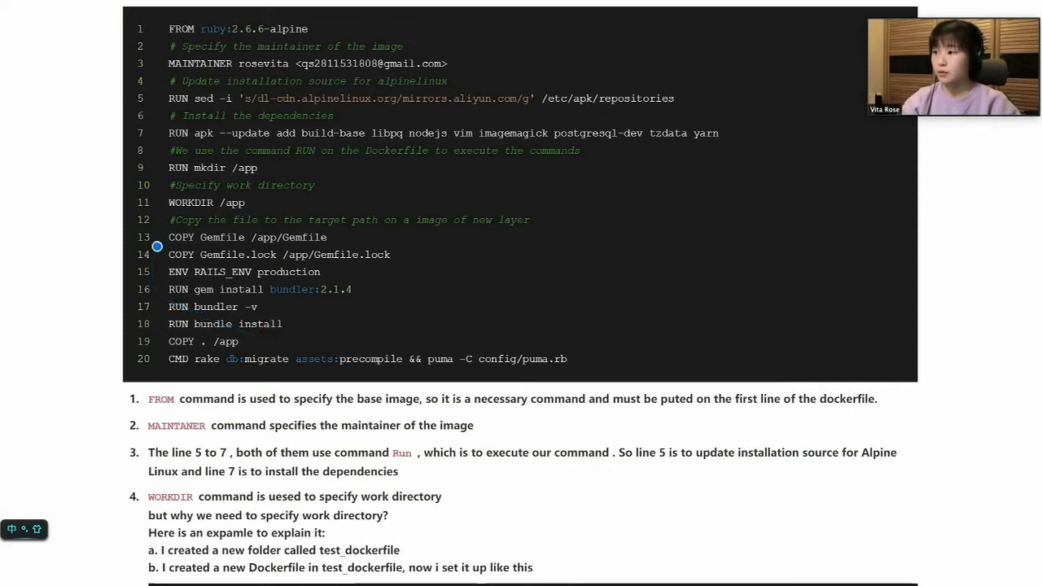
mouse_move(186, 253)
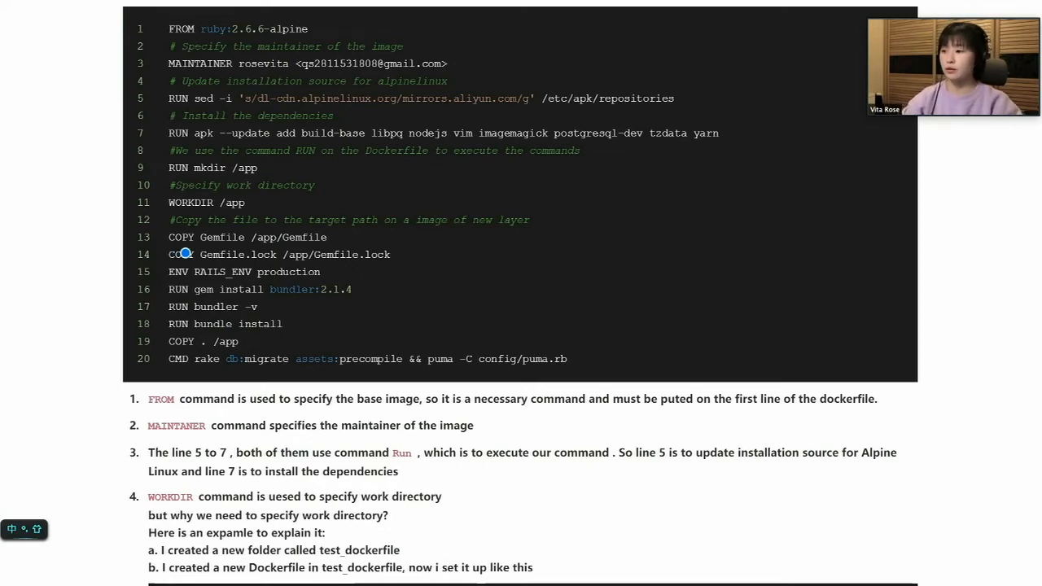
drag(150, 307, 517, 226)
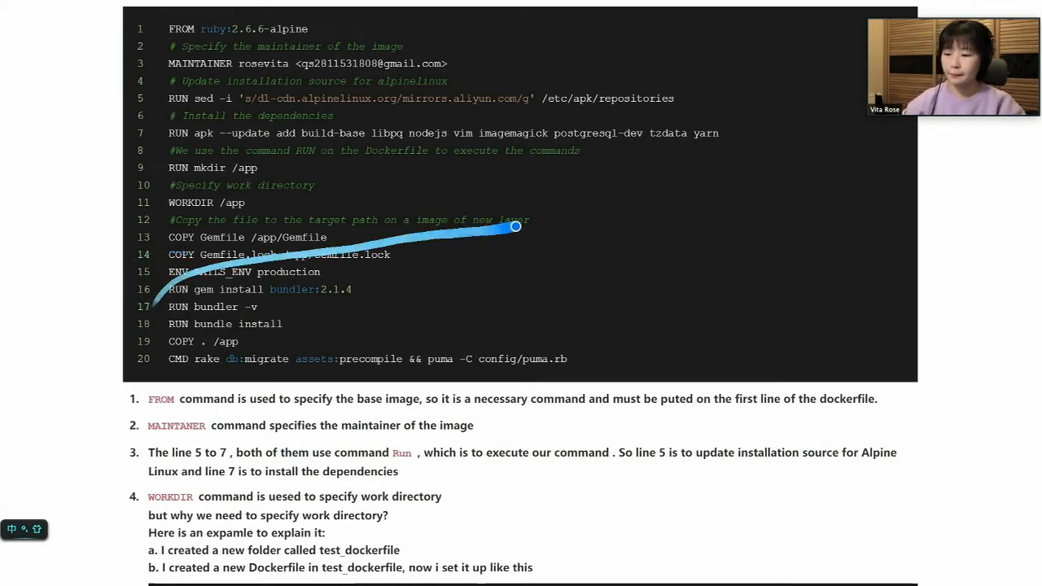
Scroll to note 5's COPY . /app before RUN bundle install example and build log
scroll(down, 3)
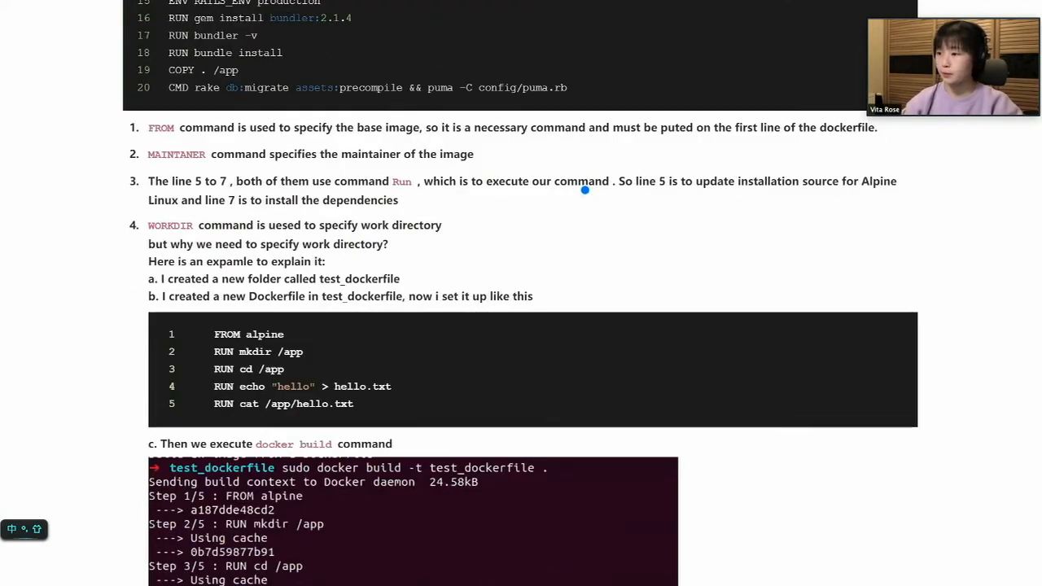
scroll(down, 3)
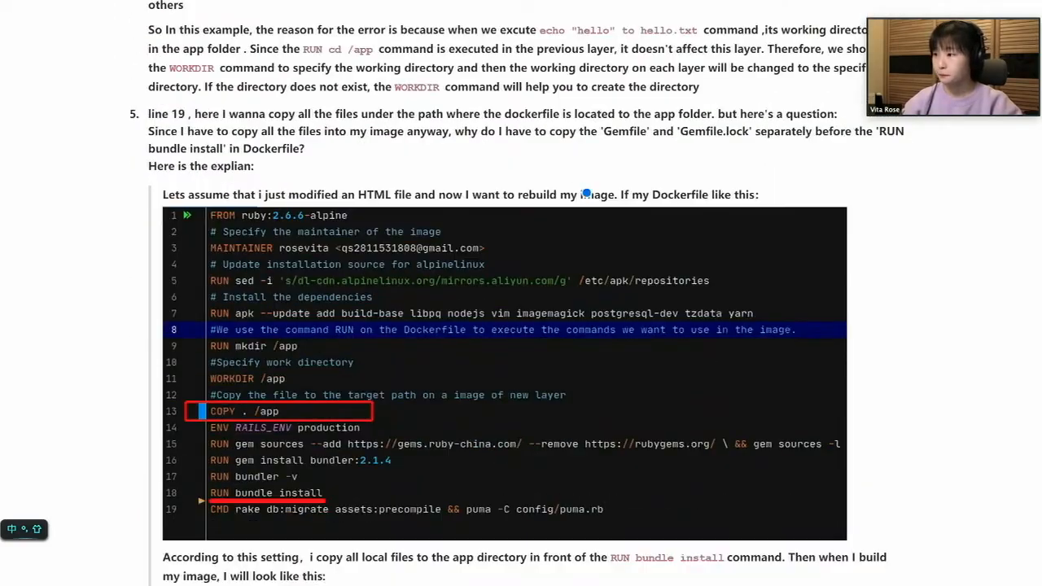
scroll(down, 3)
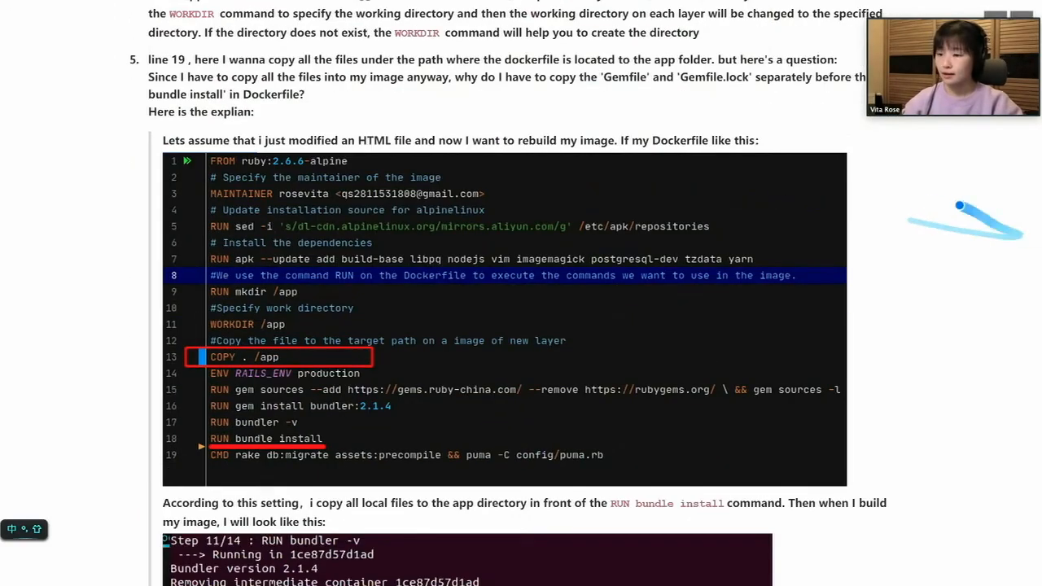
mouse_move(879, 193)
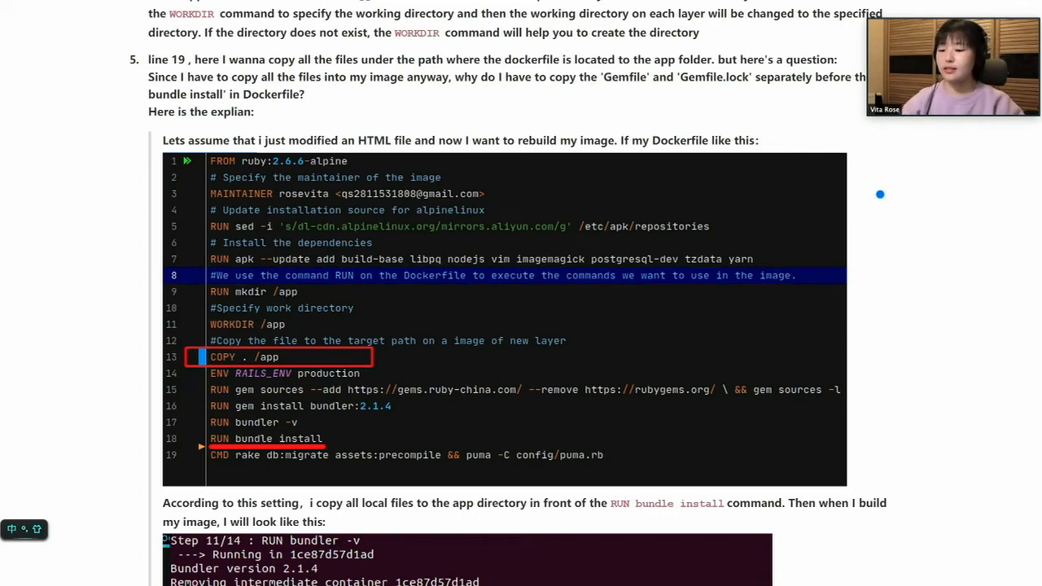
scroll(down, 3)
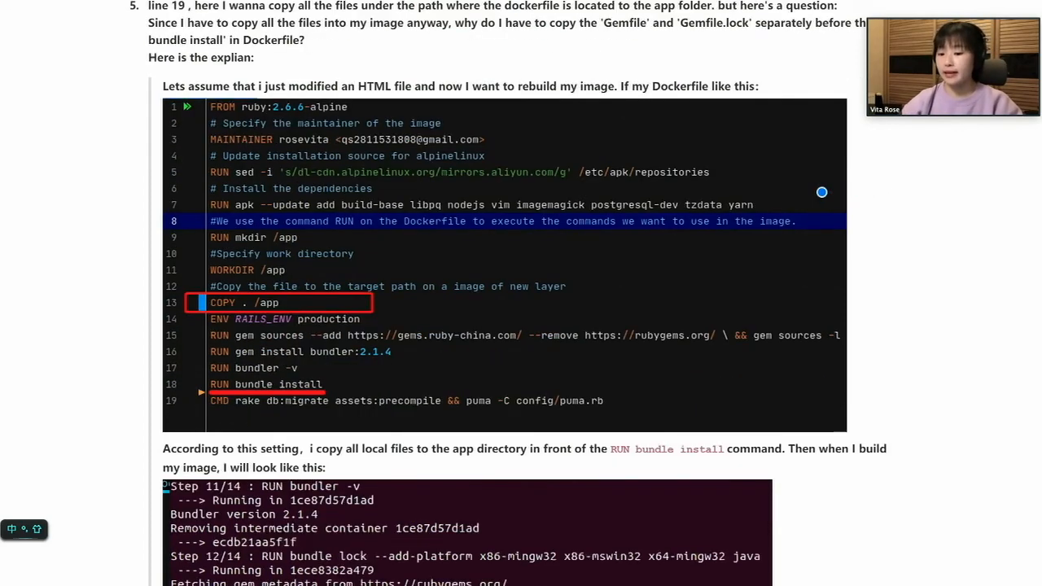
mouse_move(816, 194)
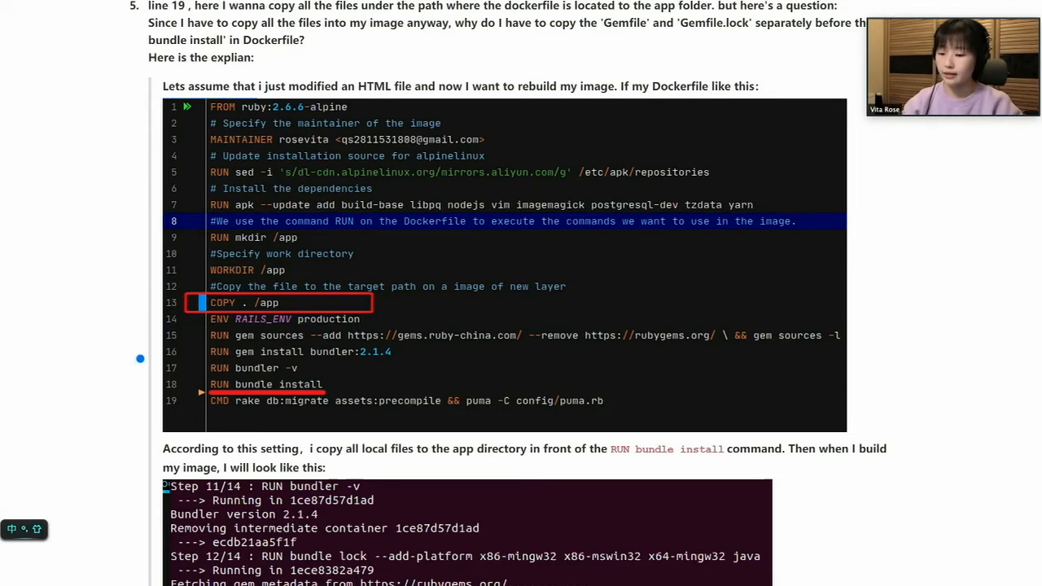
mouse_move(149, 376)
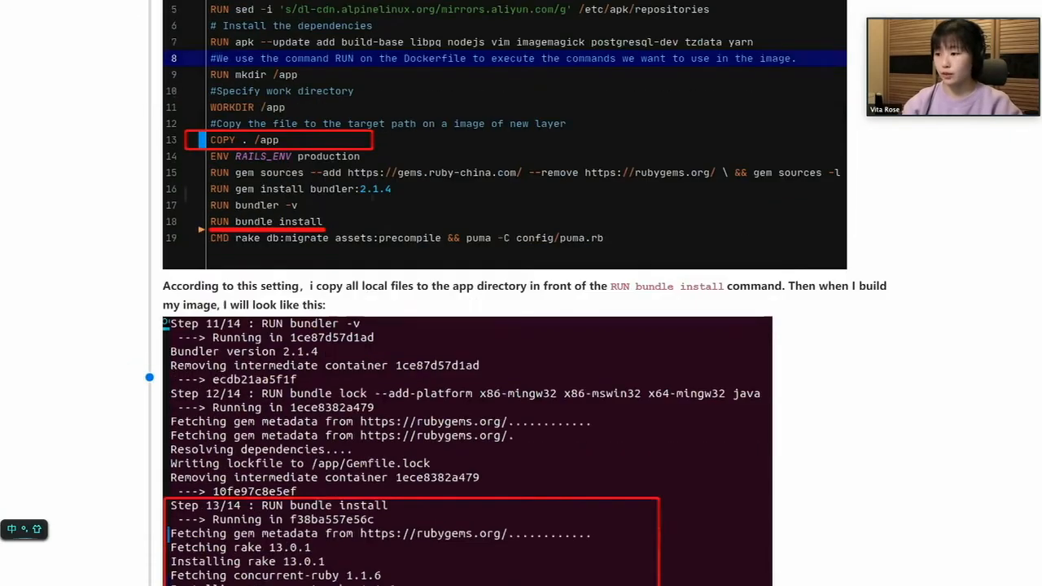
Scroll to the original Dockerfile copying Gemfile and Gemfile.lock before bundle install
scroll(down, 3)
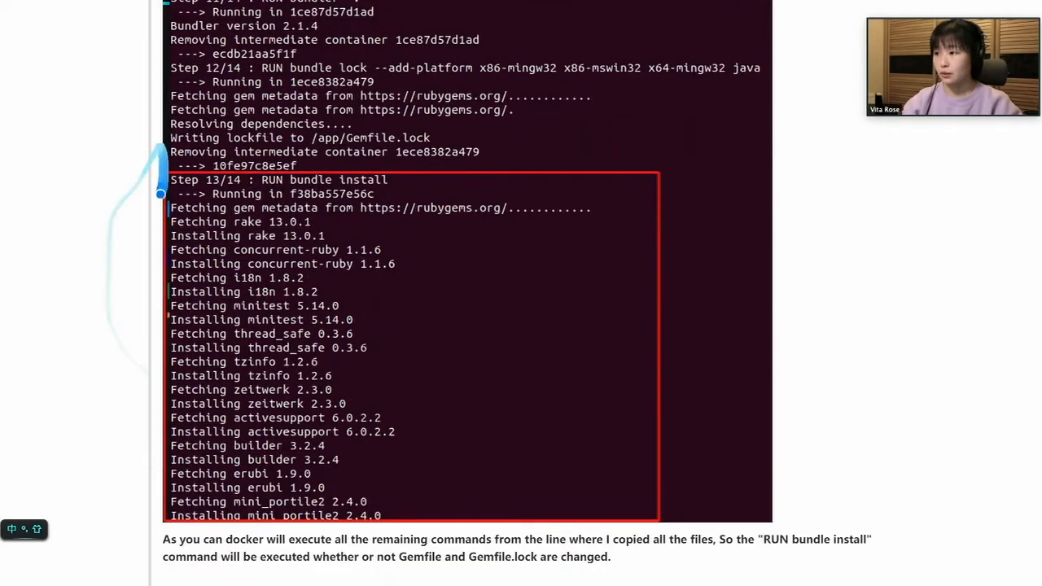
scroll(down, 3)
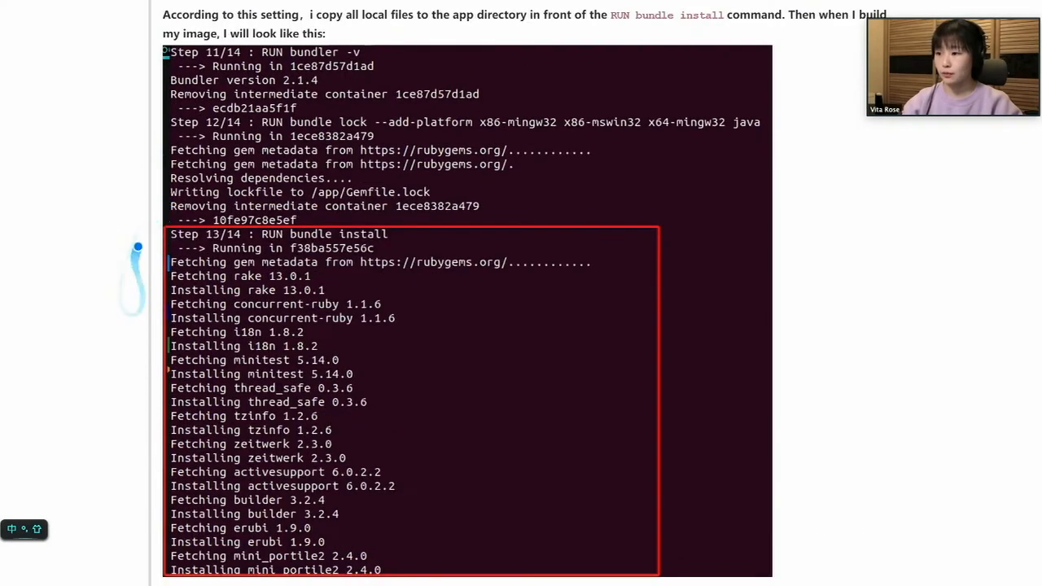
scroll(down, 3)
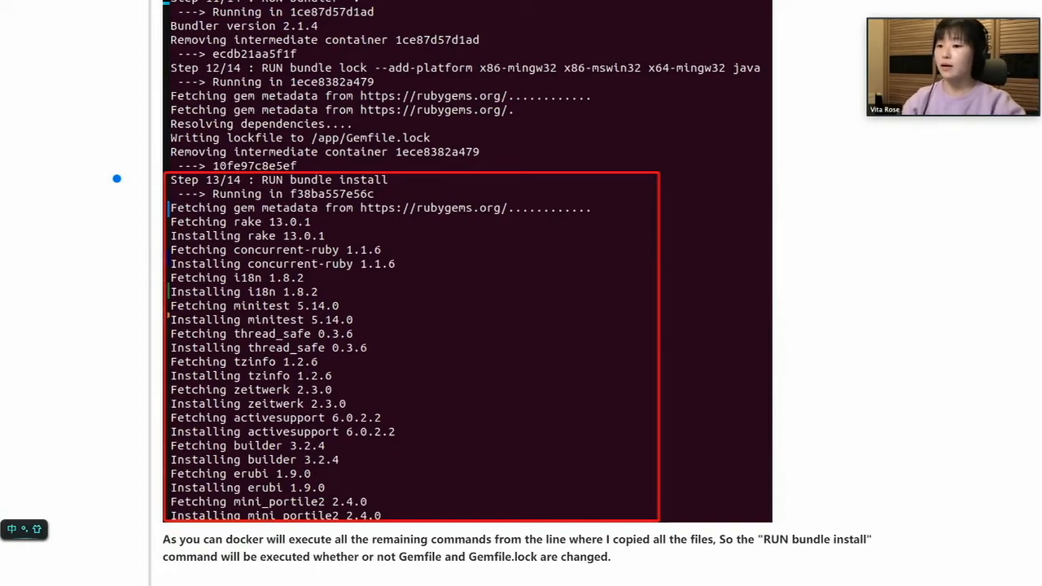
scroll(down, 3)
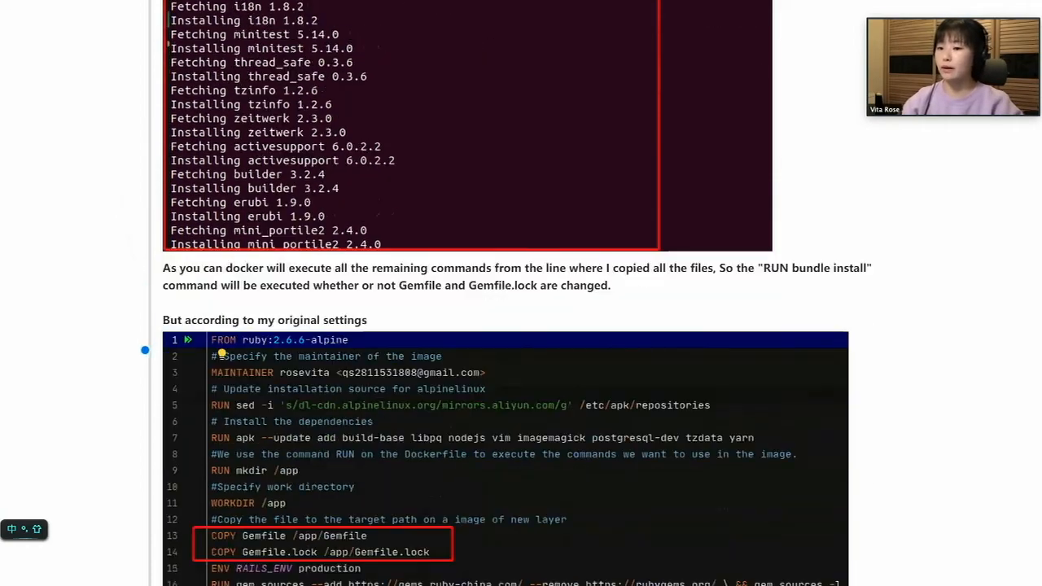
scroll(down, 3)
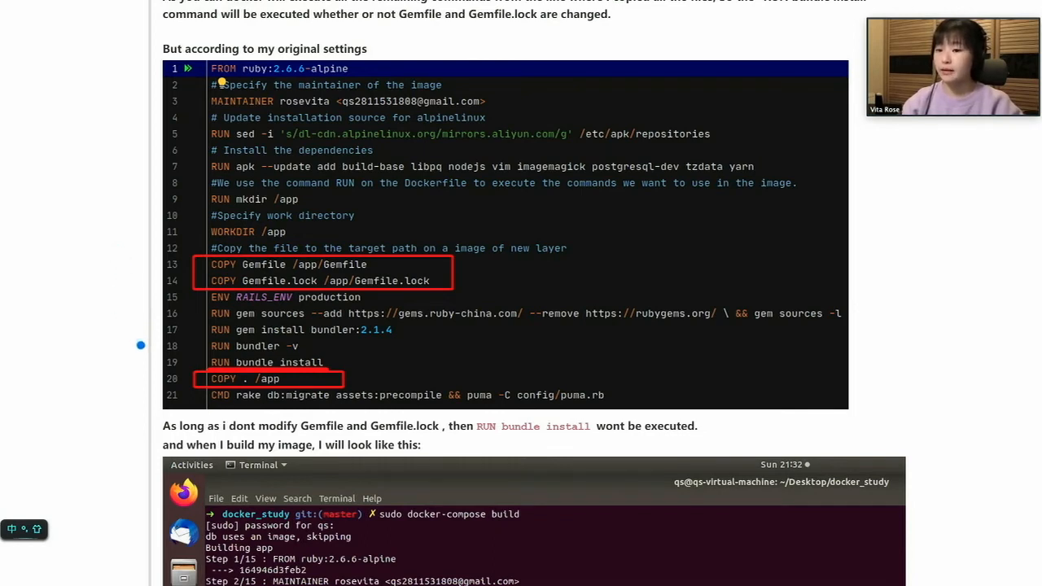
Scroll through the cached build output to note 6 on CMD and the Docker compose heading
scroll(down, 3)
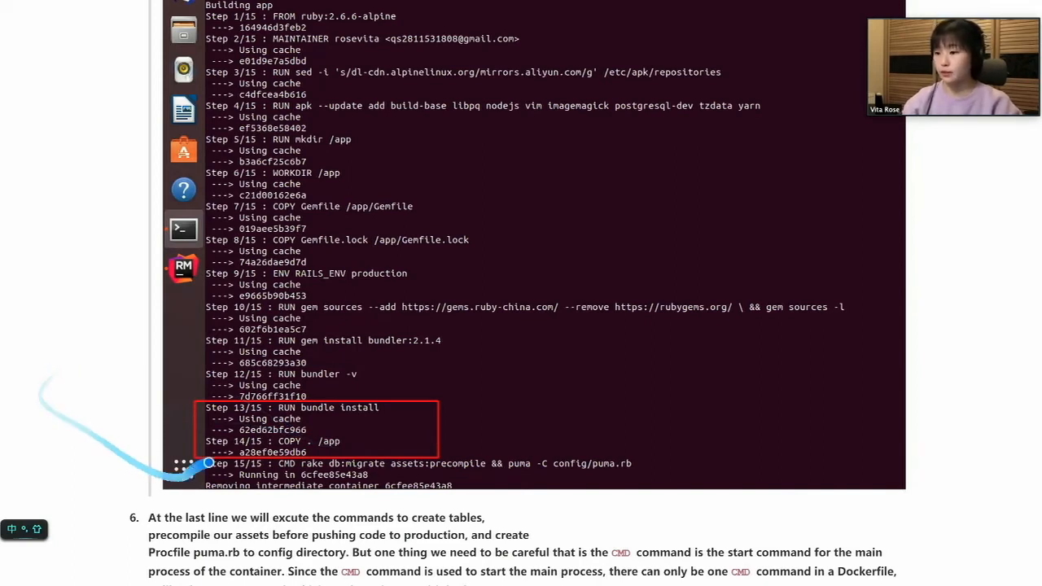
scroll(down, 3)
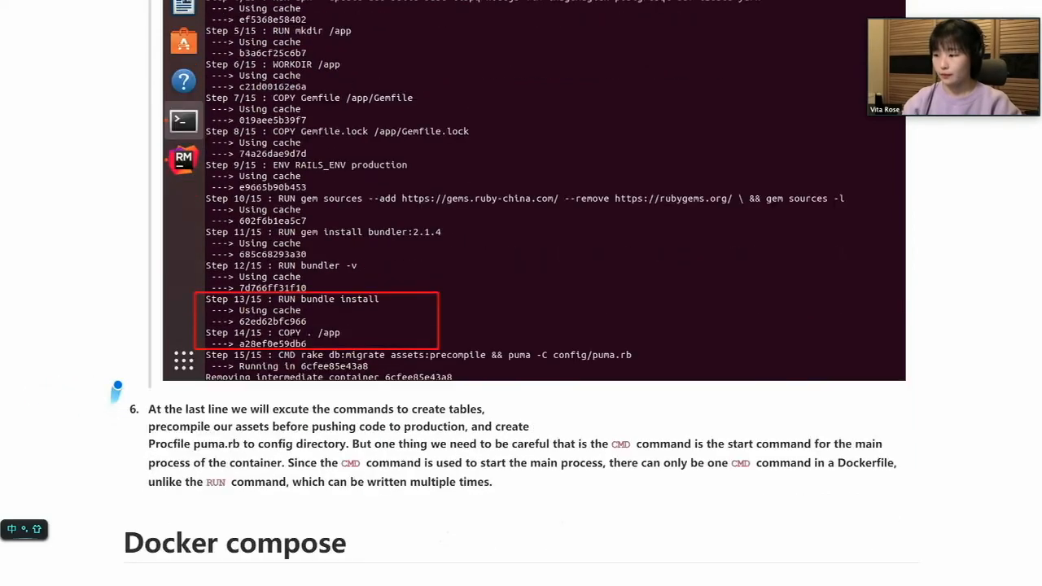
scroll(down, 3)
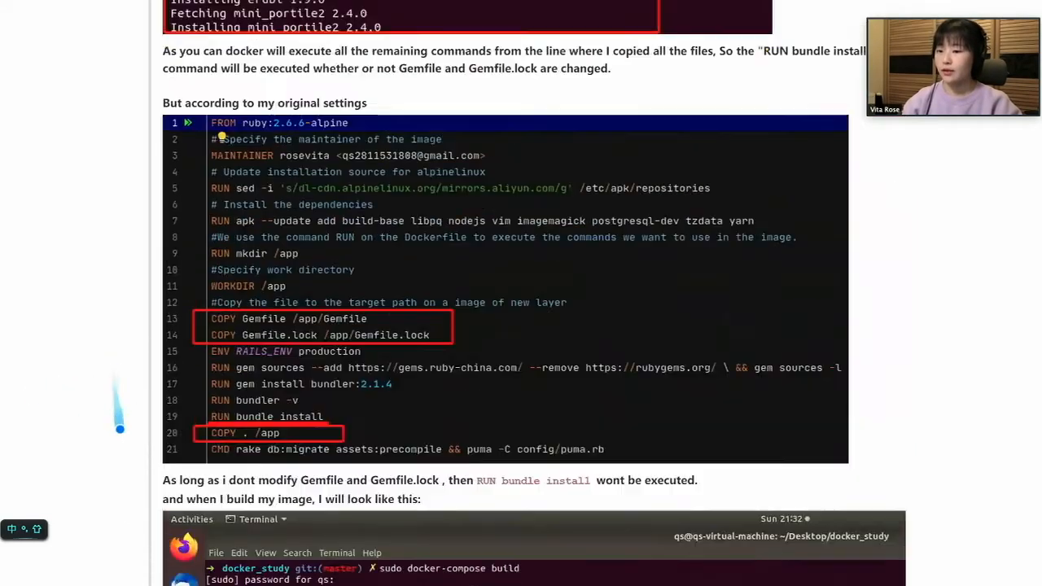
scroll(down, 3)
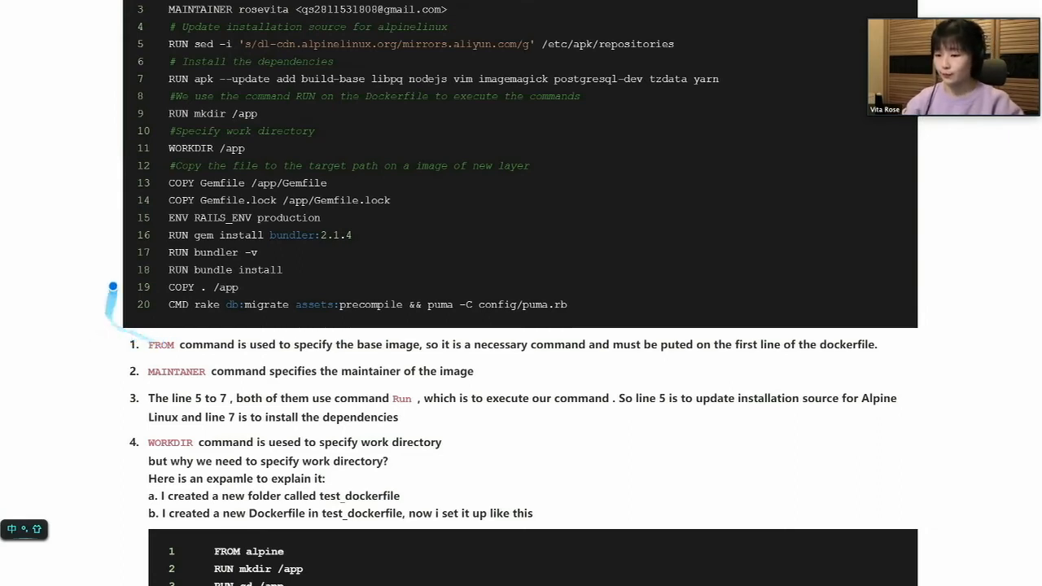
scroll(down, 3)
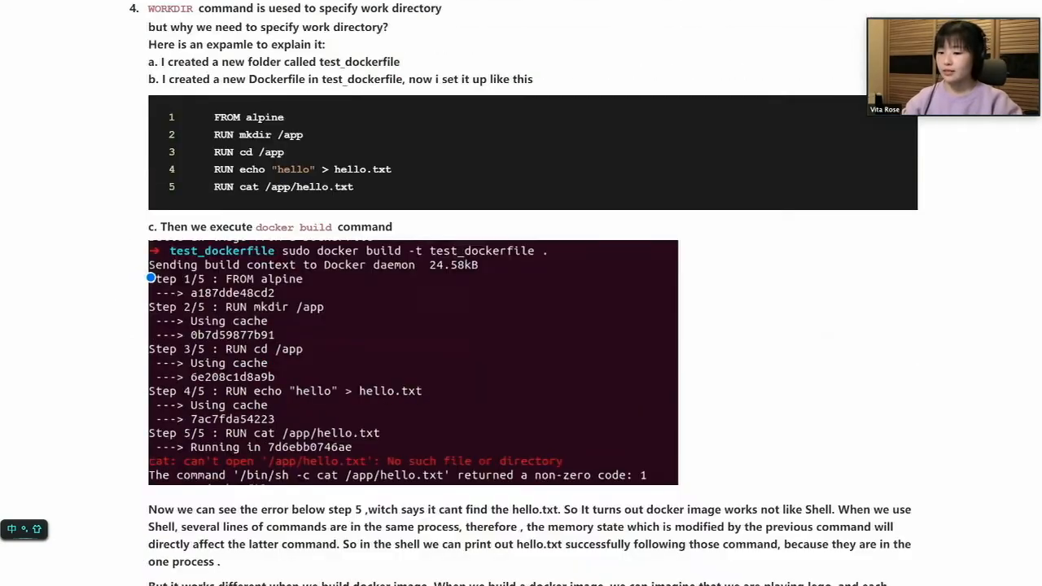
scroll(down, 3)
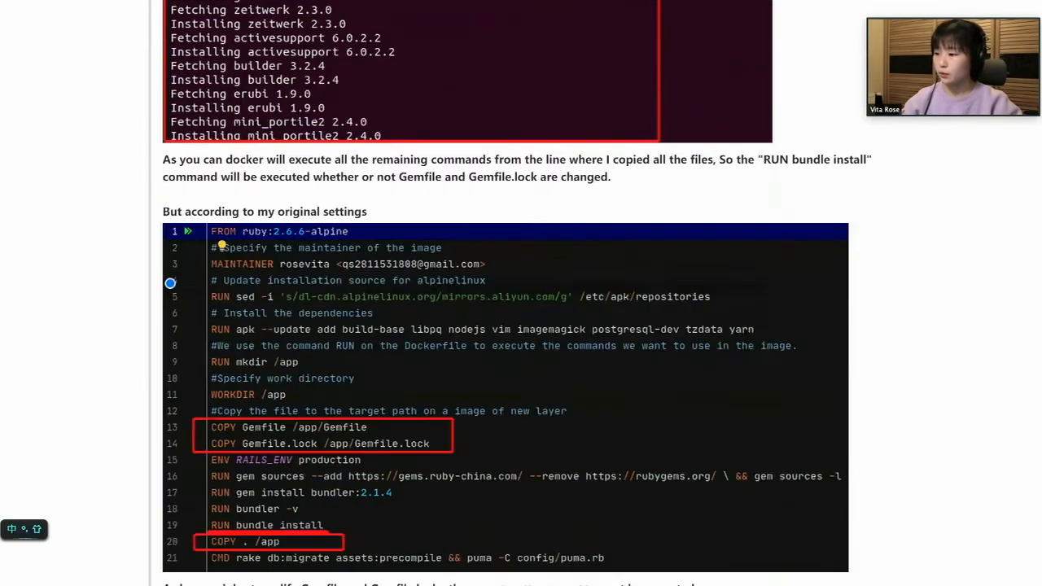
scroll(down, 3)
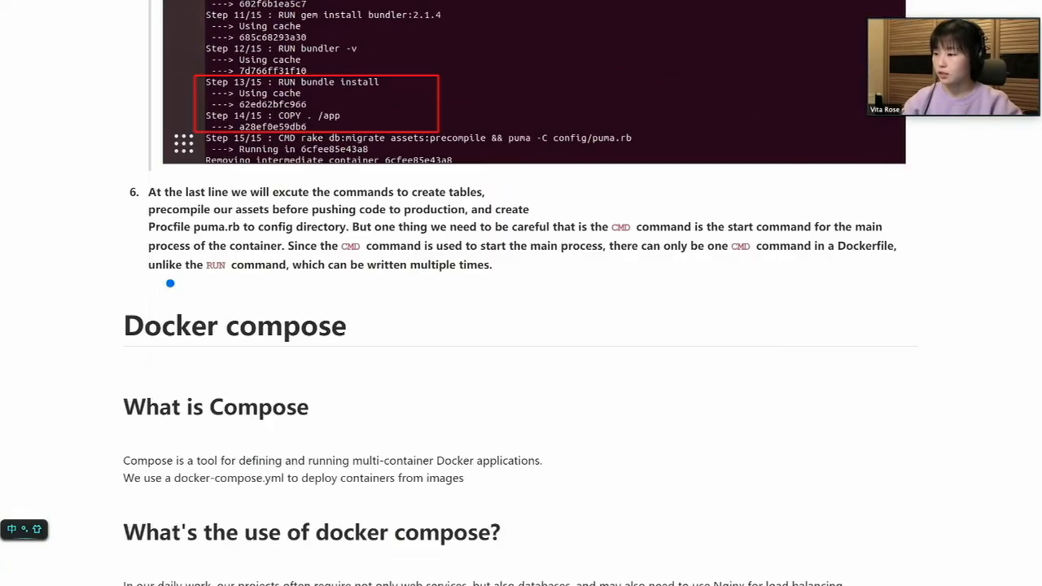
Scroll through 'What is Compose' and its multi-container use to the docker-compose.yml example
scroll(down, 3)
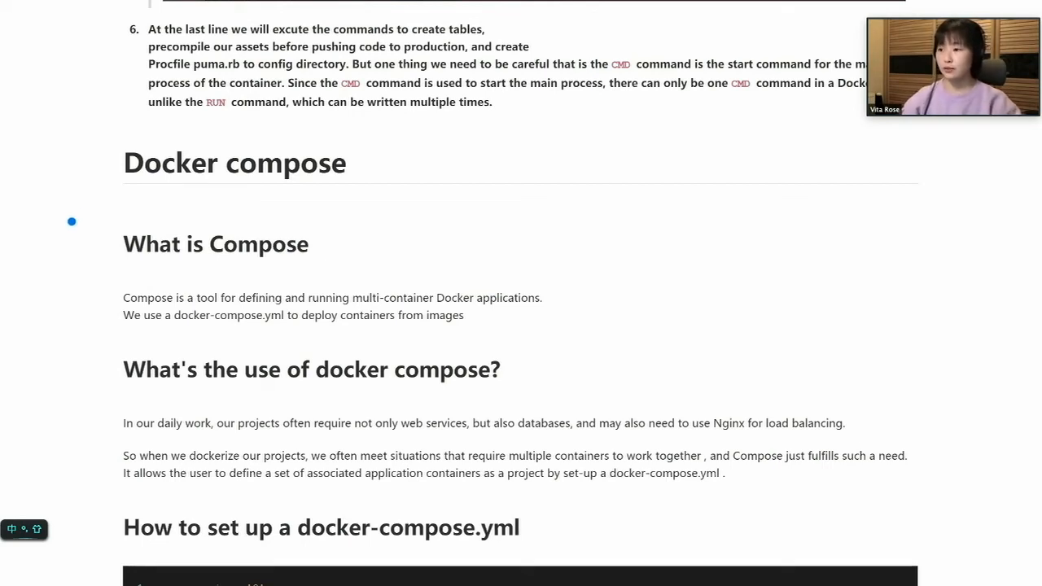
scroll(down, 3)
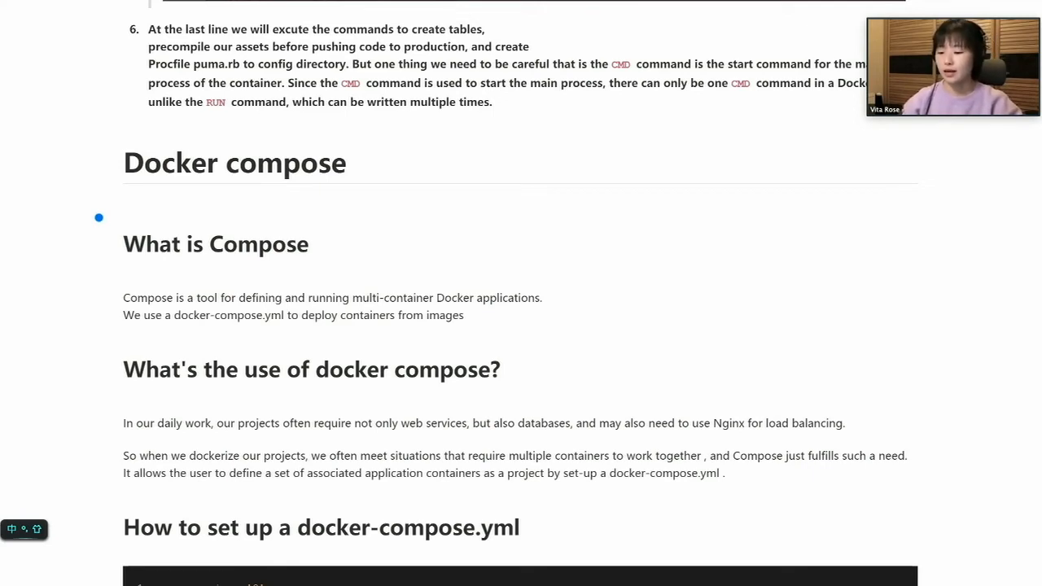
mouse_move(73, 213)
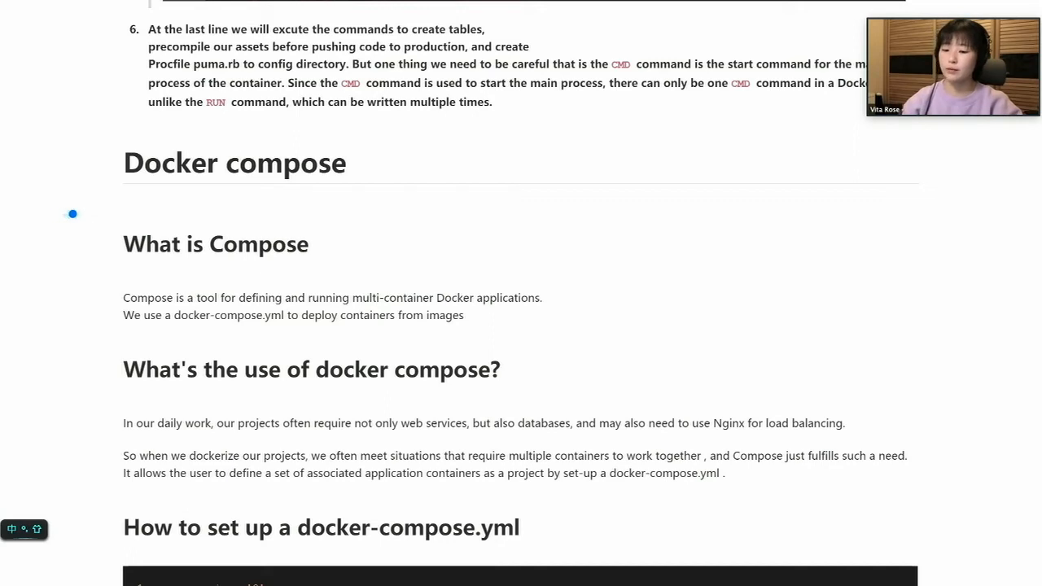
mouse_move(79, 254)
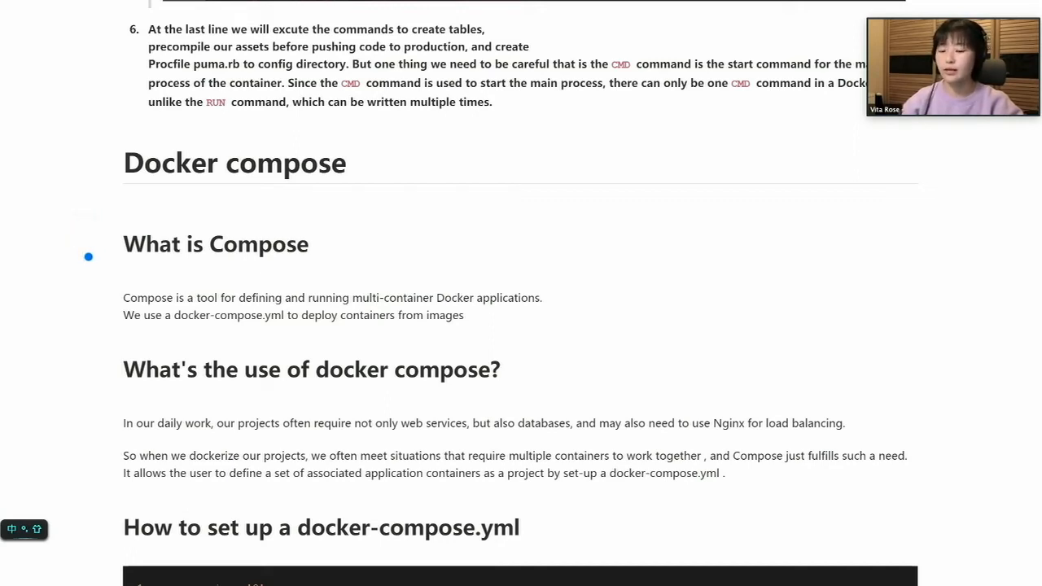
scroll(down, 3)
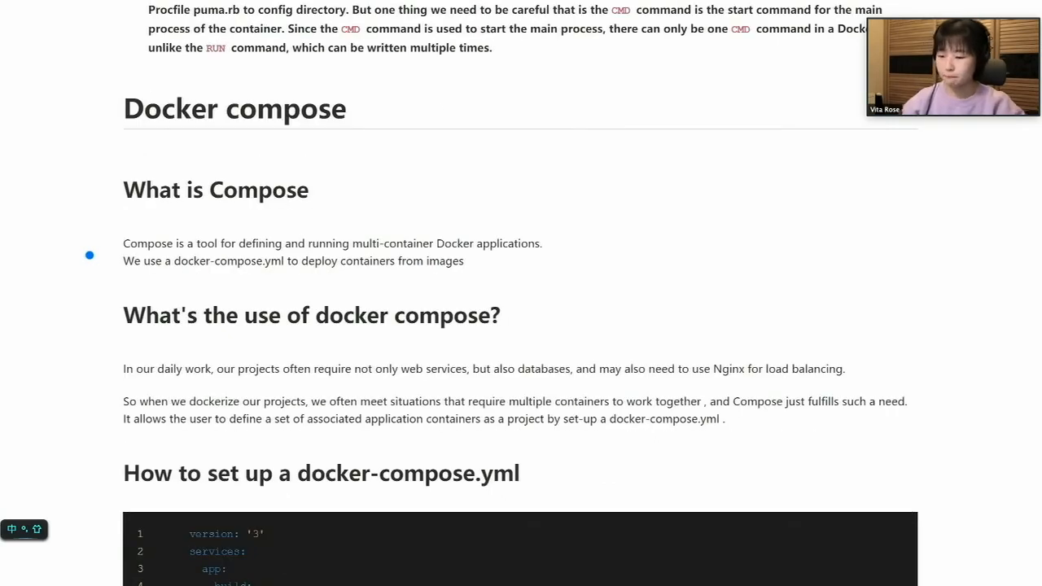
scroll(down, 3)
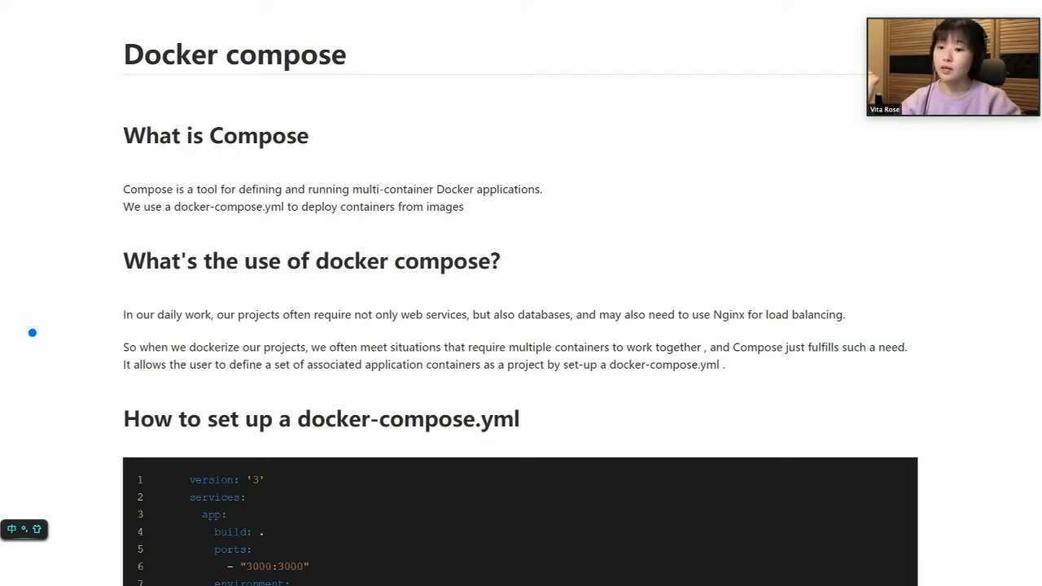
scroll(down, 3)
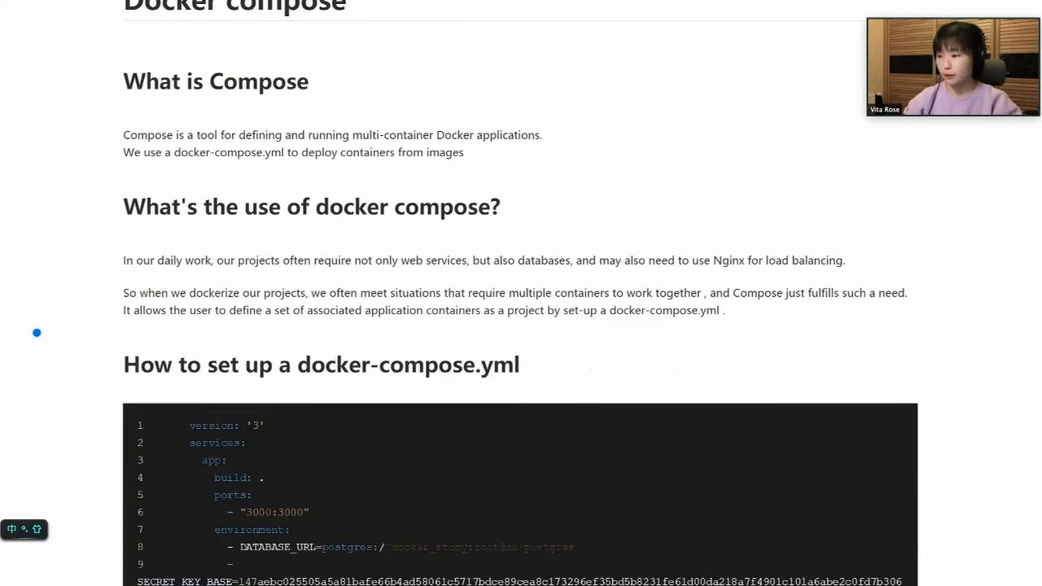
Scroll to the 27-line docker-compose.yml example with app, db and nginx services
scroll(down, 3)
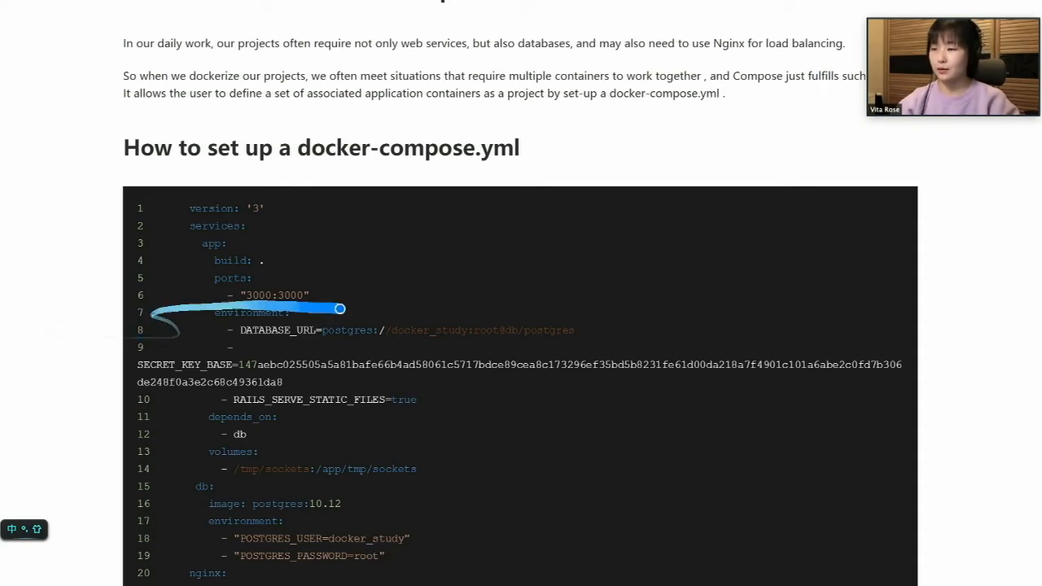
scroll(down, 3)
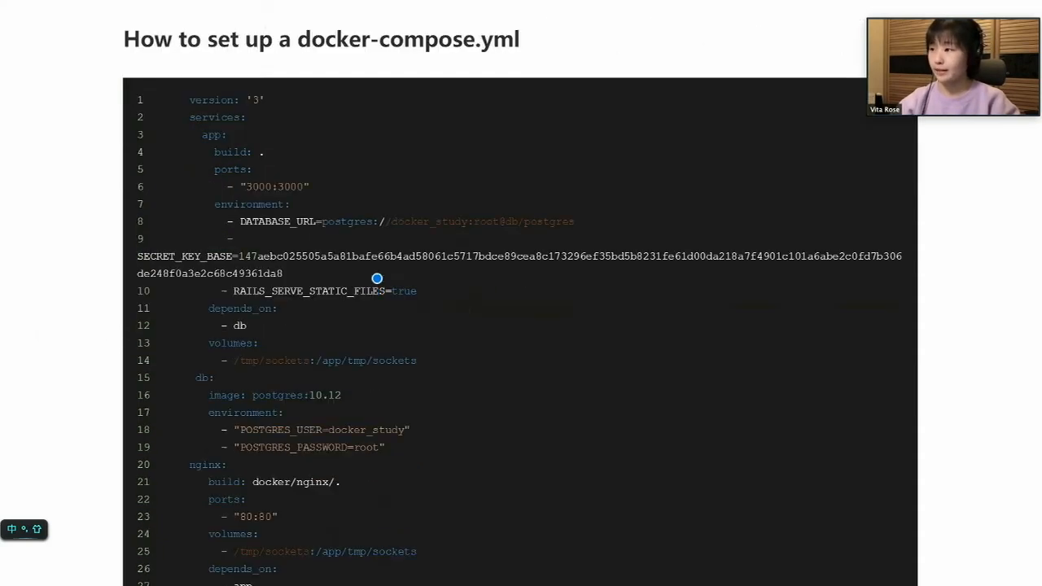
mouse_move(483, 94)
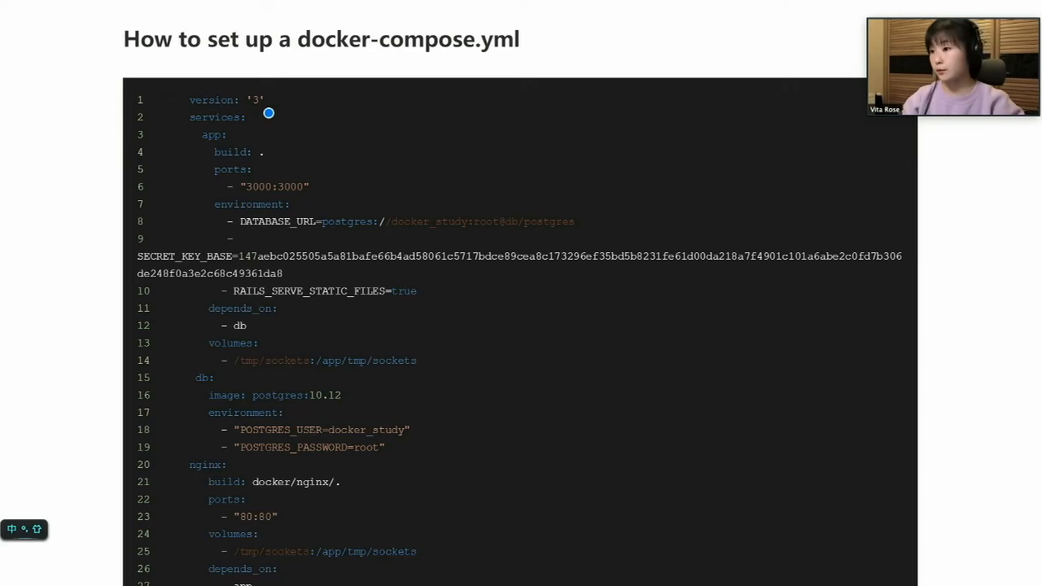
mouse_move(187, 134)
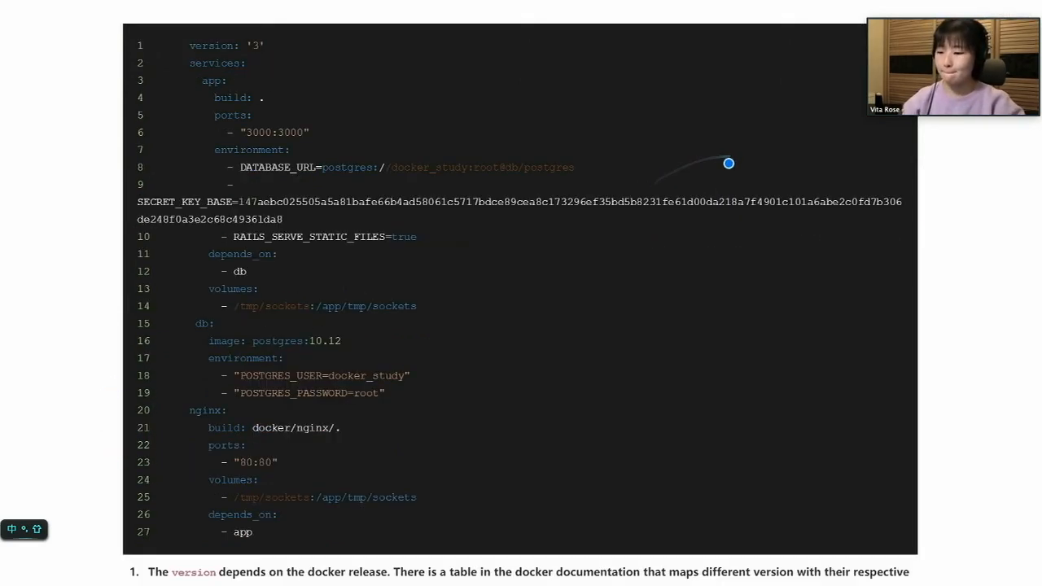
Scroll through the build, ports and depends_on notes to the postgres 10.12 db service
scroll(down, 3)
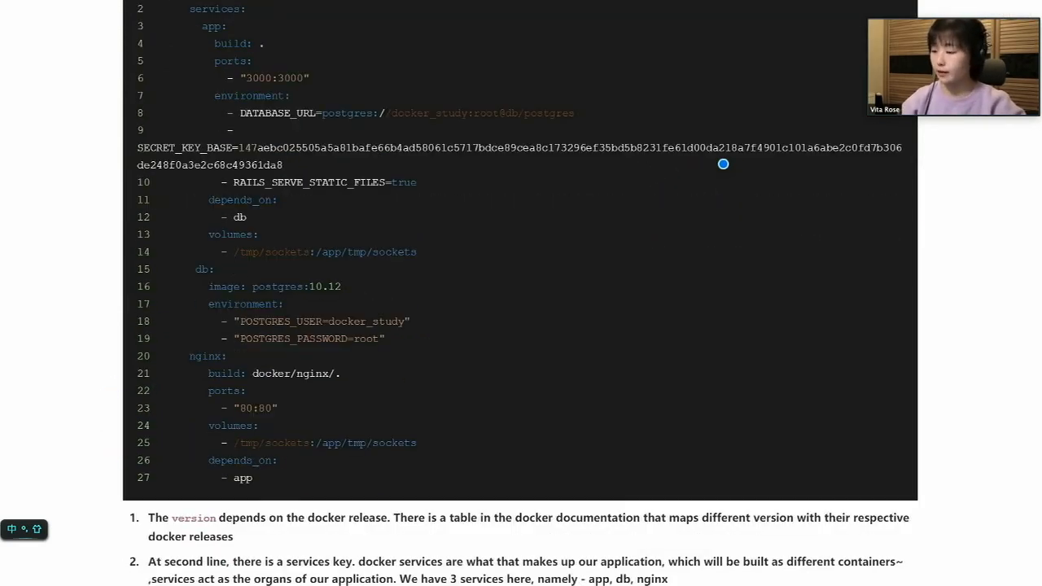
scroll(down, 3)
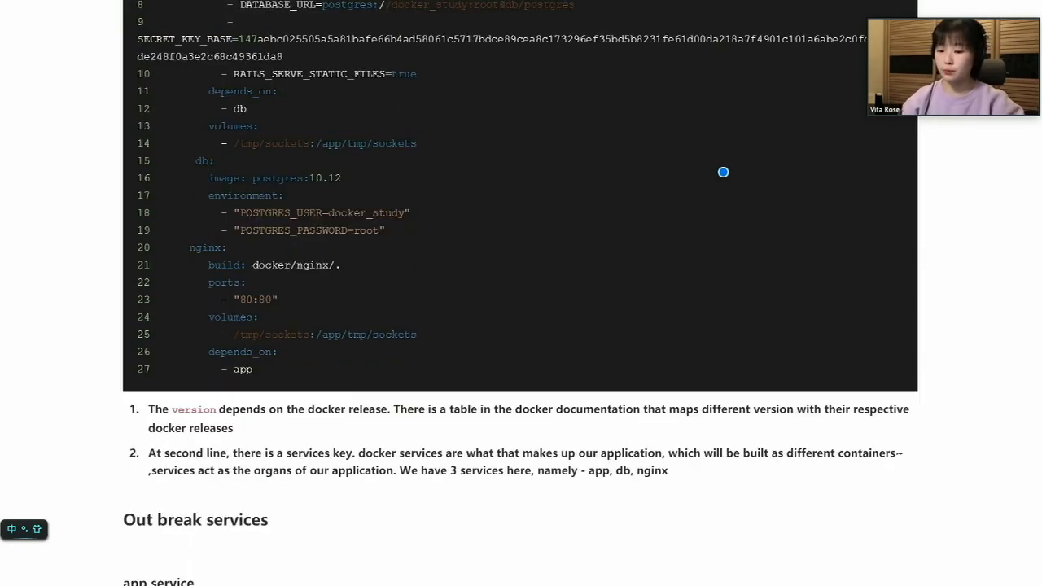
scroll(down, 3)
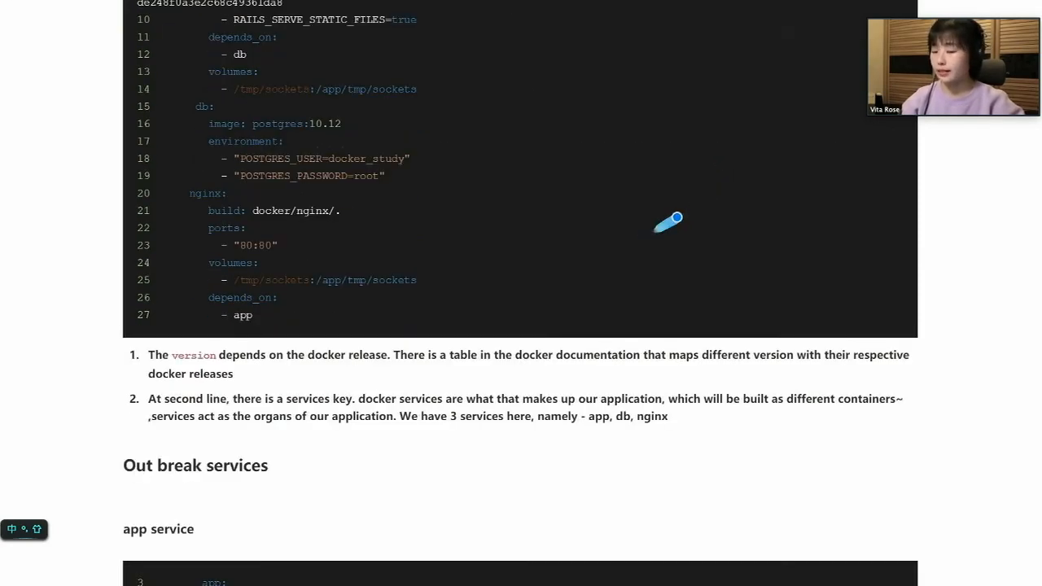
scroll(down, 3)
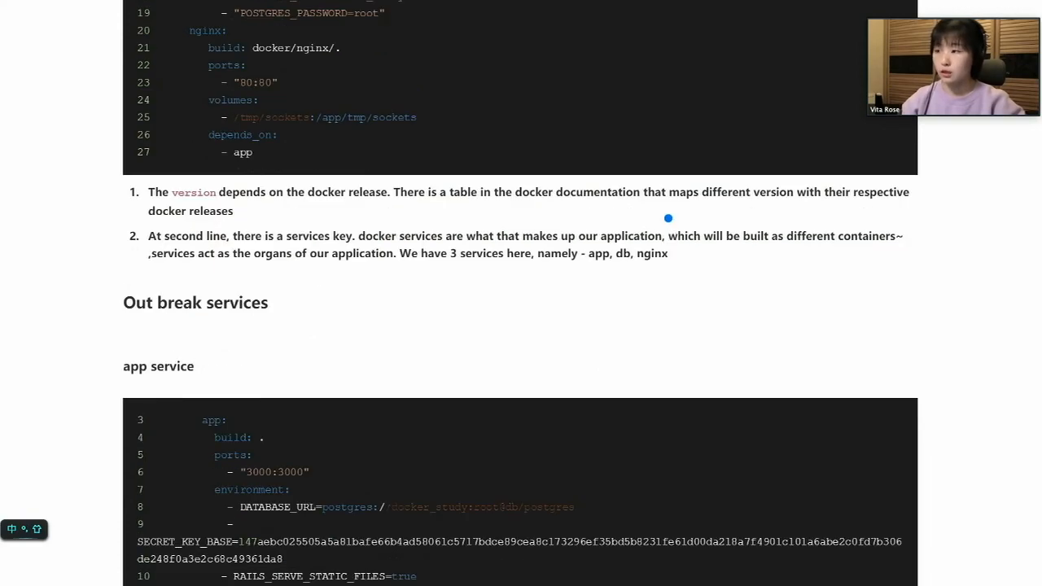
scroll(down, 3)
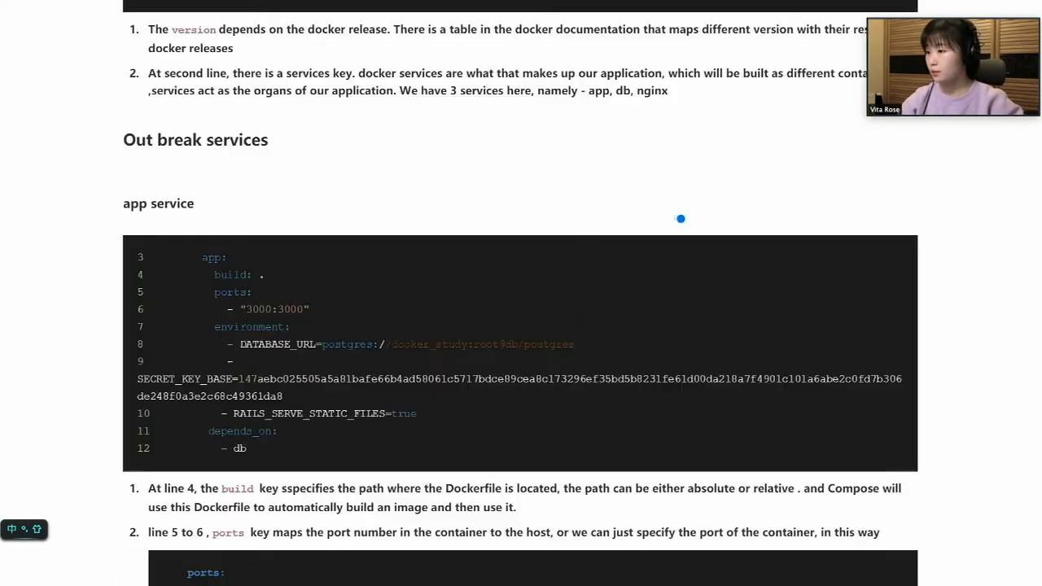
scroll(down, 3)
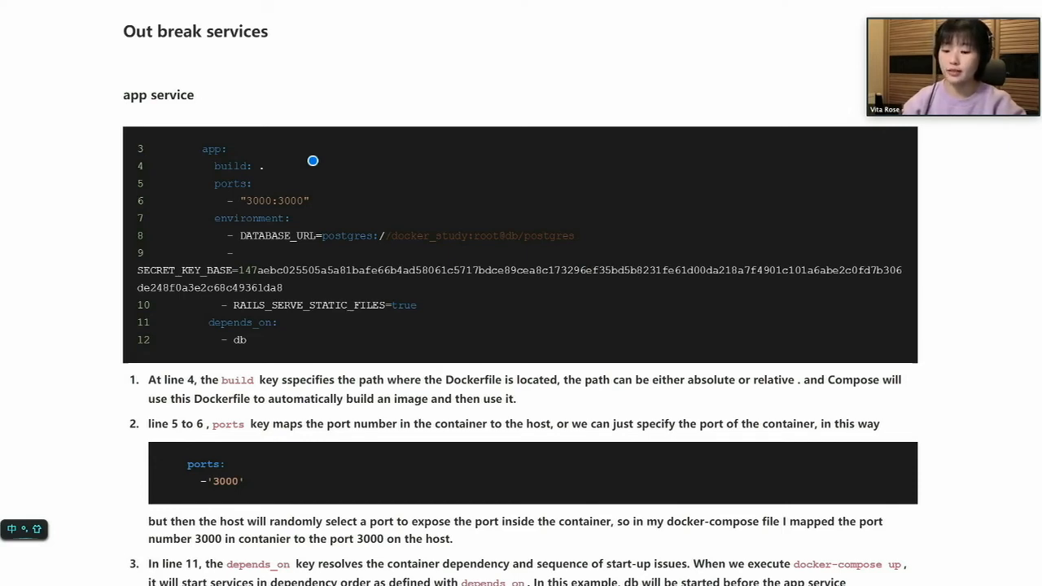
mouse_move(297, 188)
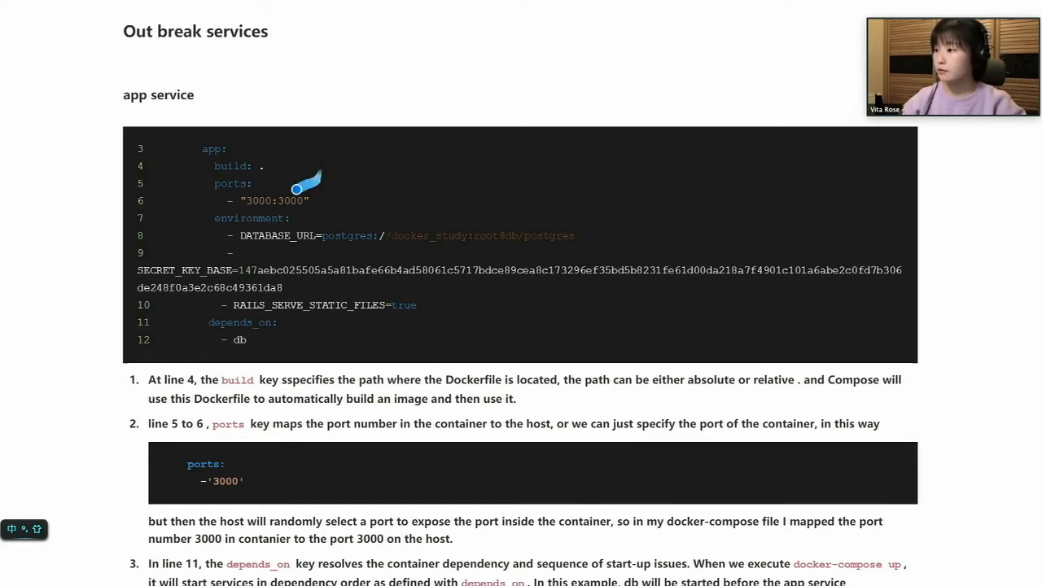
mouse_move(328, 201)
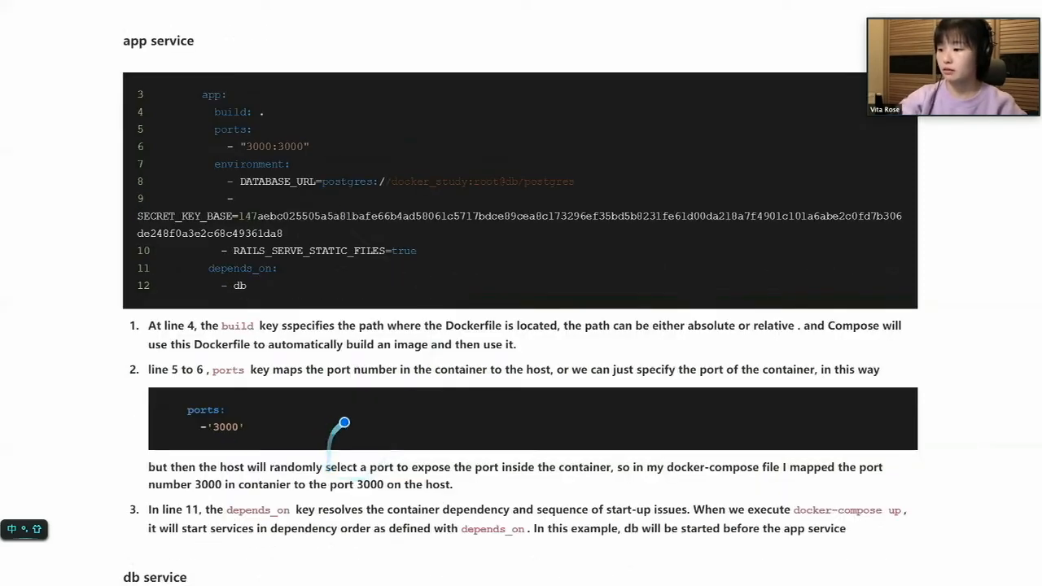
scroll(down, 3)
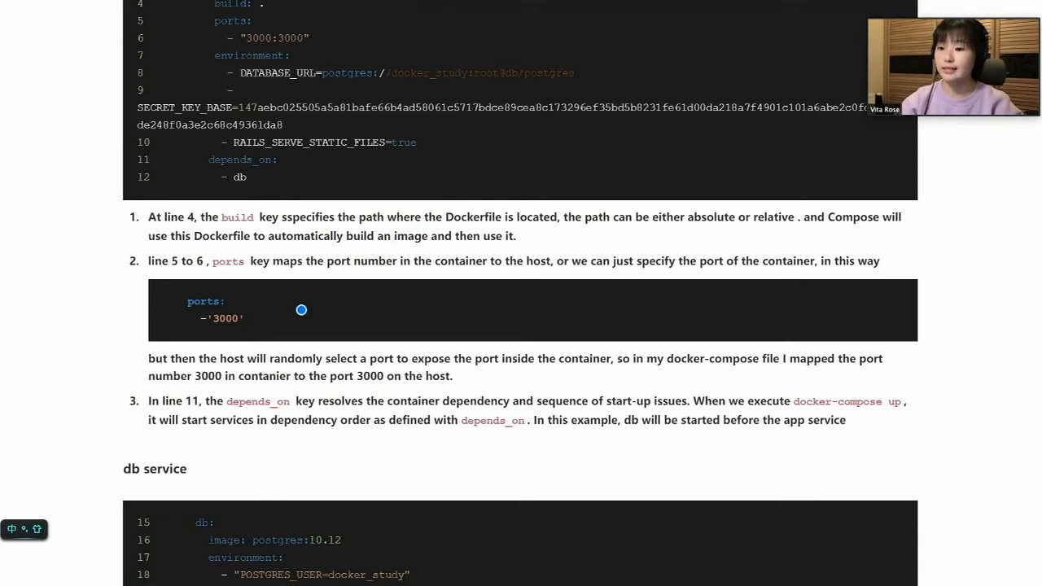
mouse_move(328, 315)
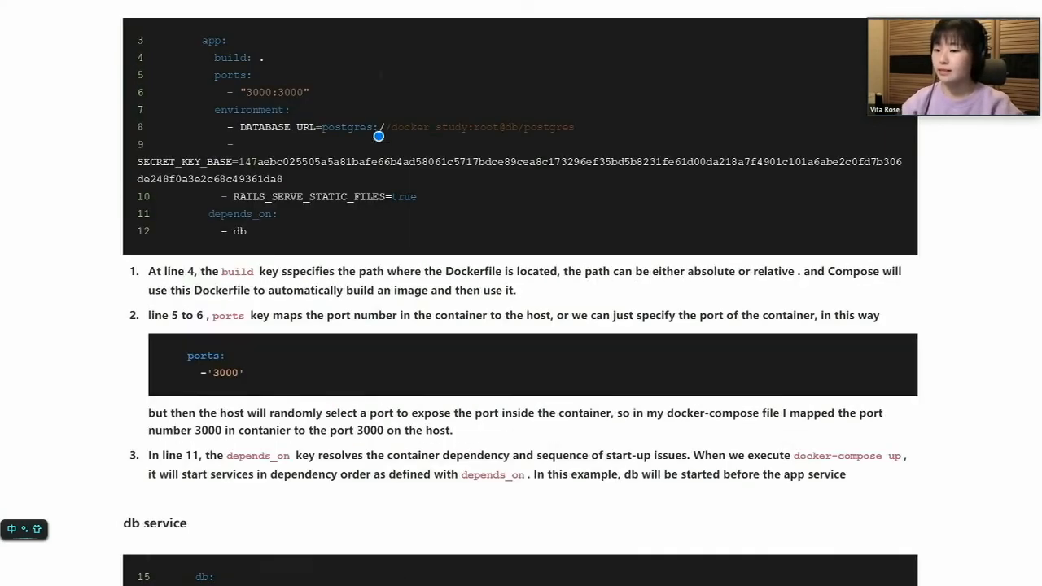
mouse_move(279, 141)
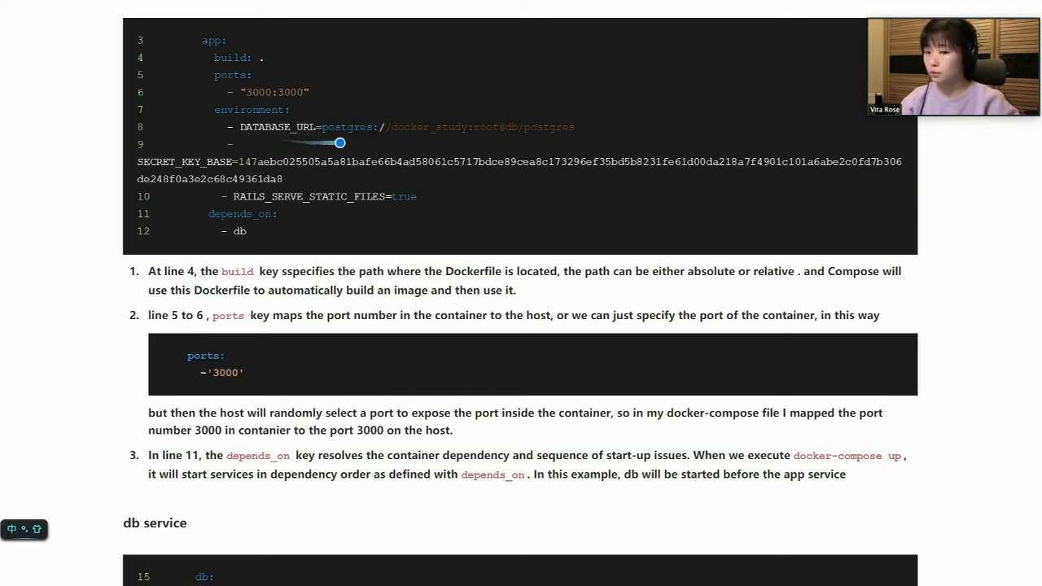
mouse_move(346, 144)
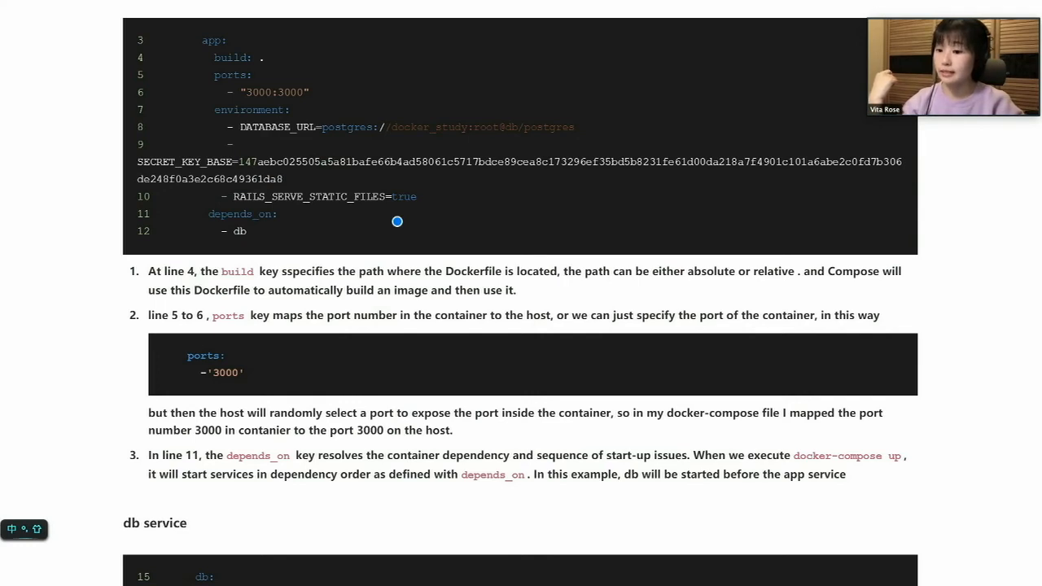
mouse_move(378, 212)
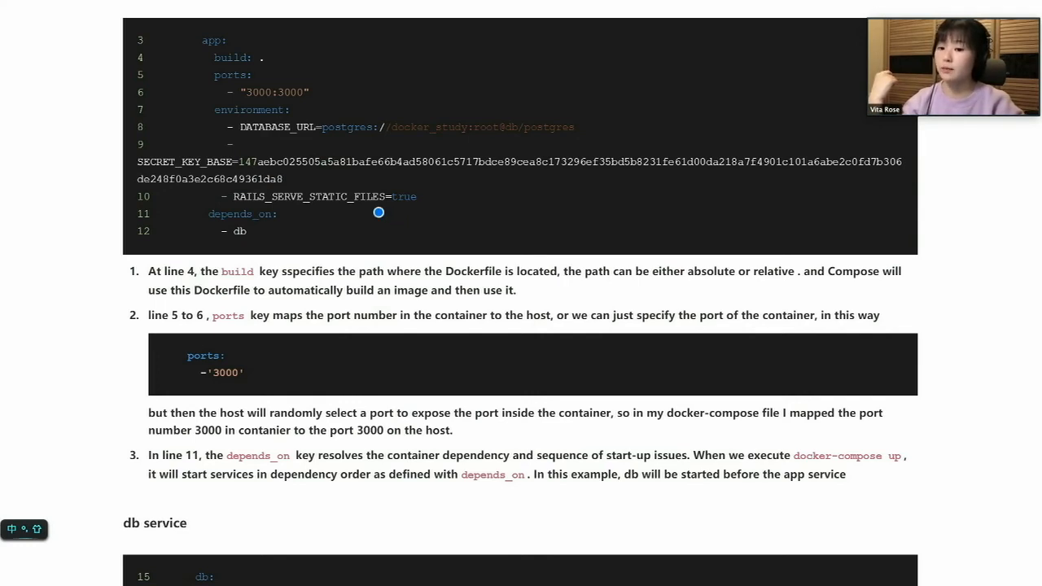
mouse_move(385, 210)
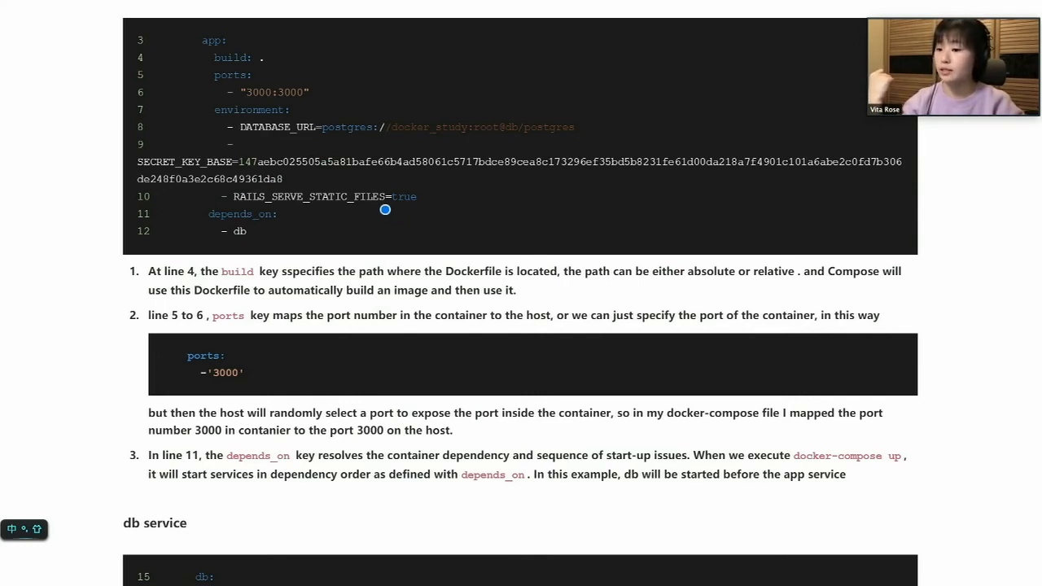
mouse_move(384, 232)
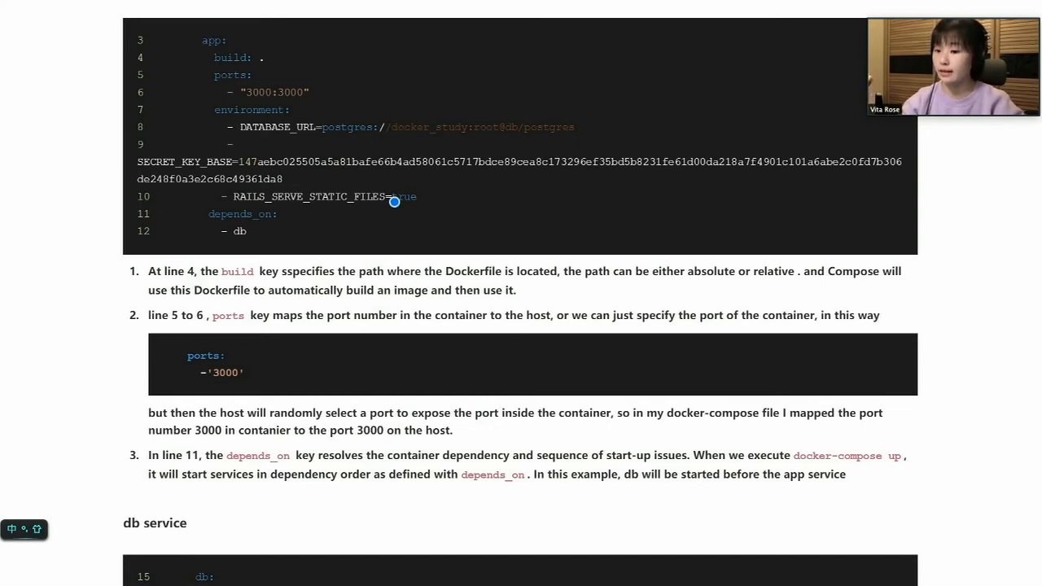
mouse_move(291, 224)
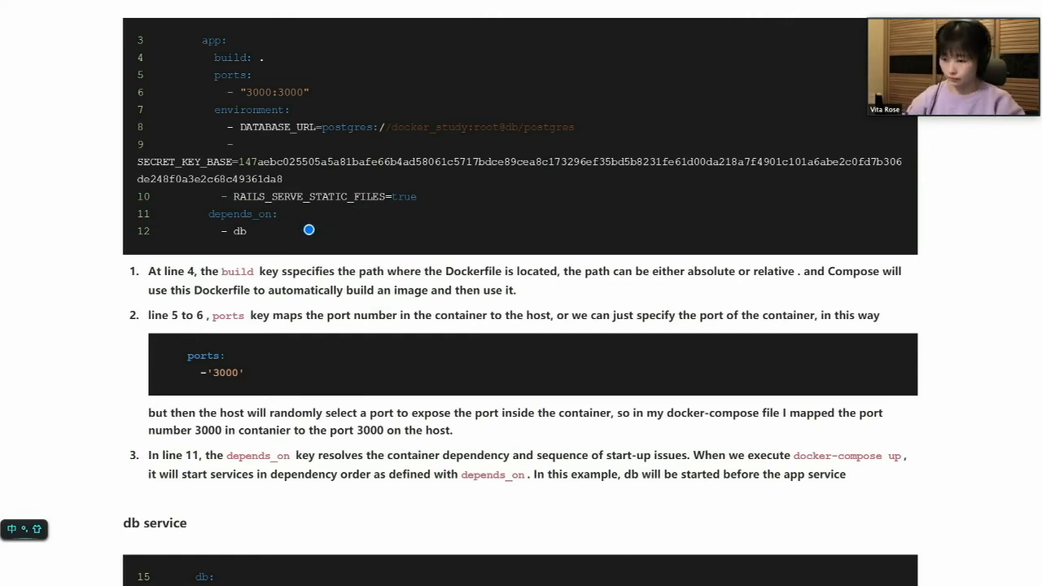
scroll(down, 3)
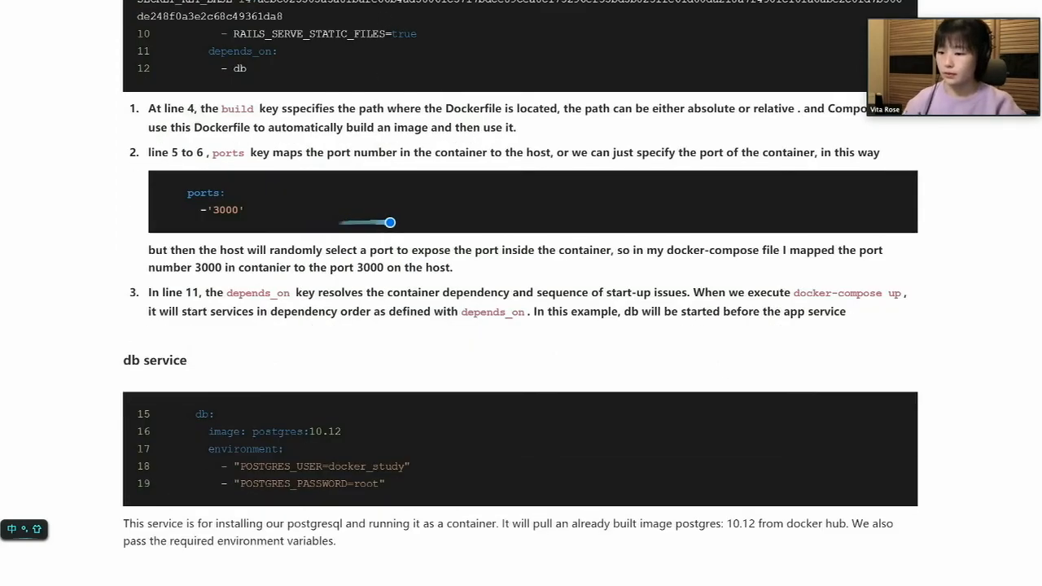
Scroll to the 'Last step' docker-compose up section with detached mode notes
scroll(down, 3)
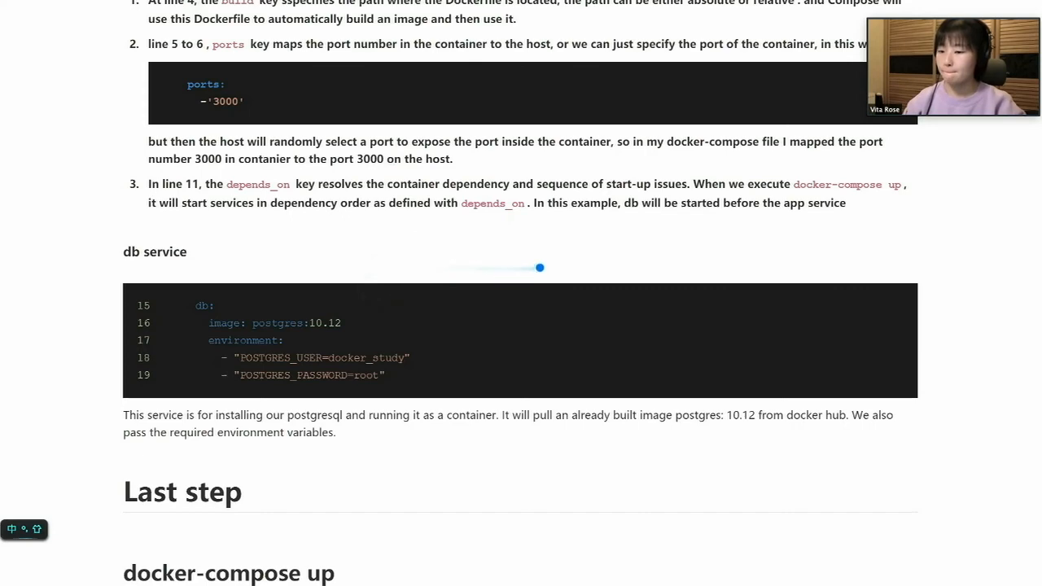
scroll(down, 3)
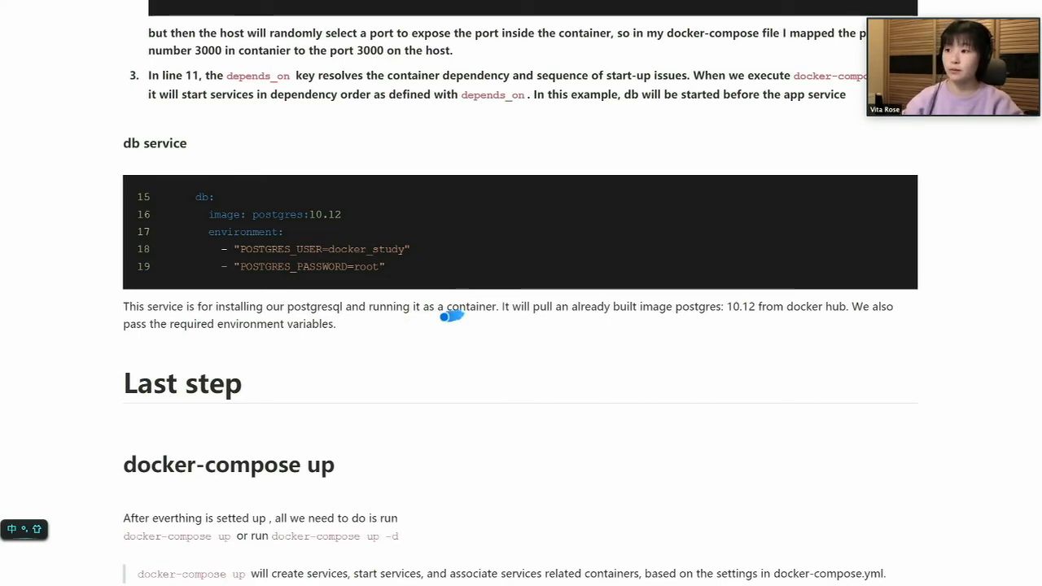
scroll(down, 3)
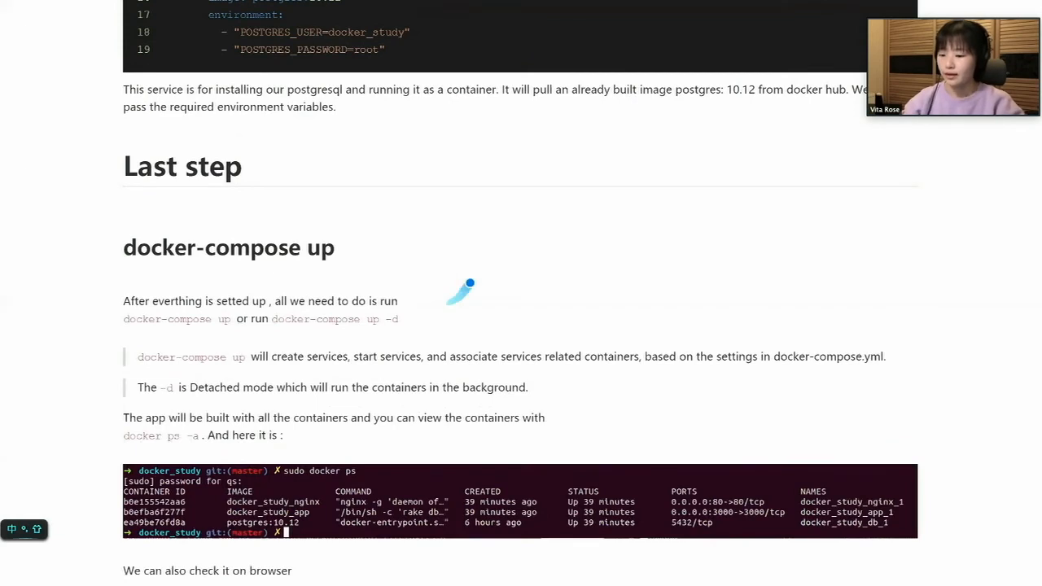
Scroll past the three-container docker ps output to the Listing Posts screenshot at 127.0.0.1
scroll(down, 3)
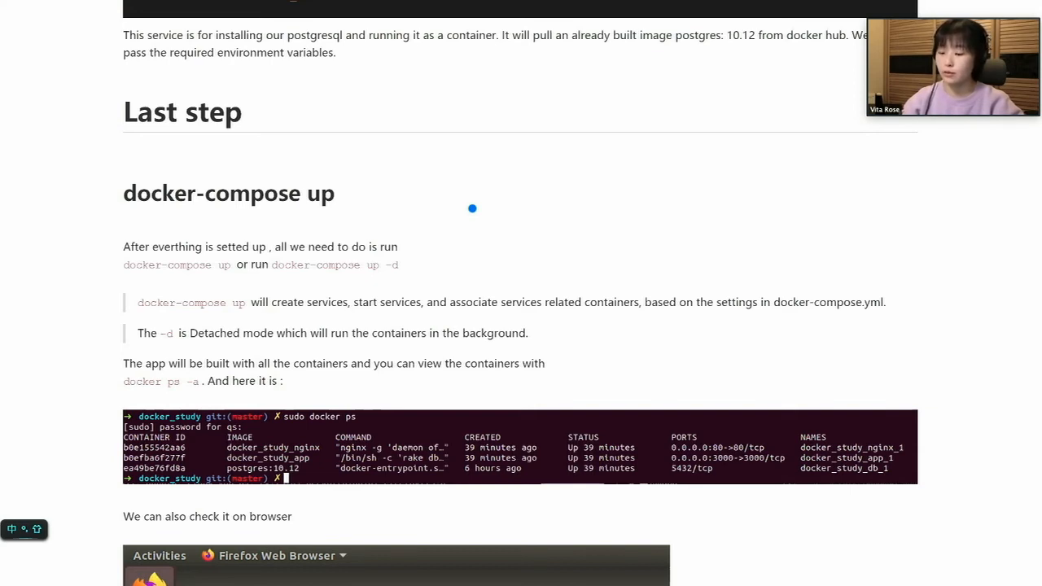
mouse_move(480, 234)
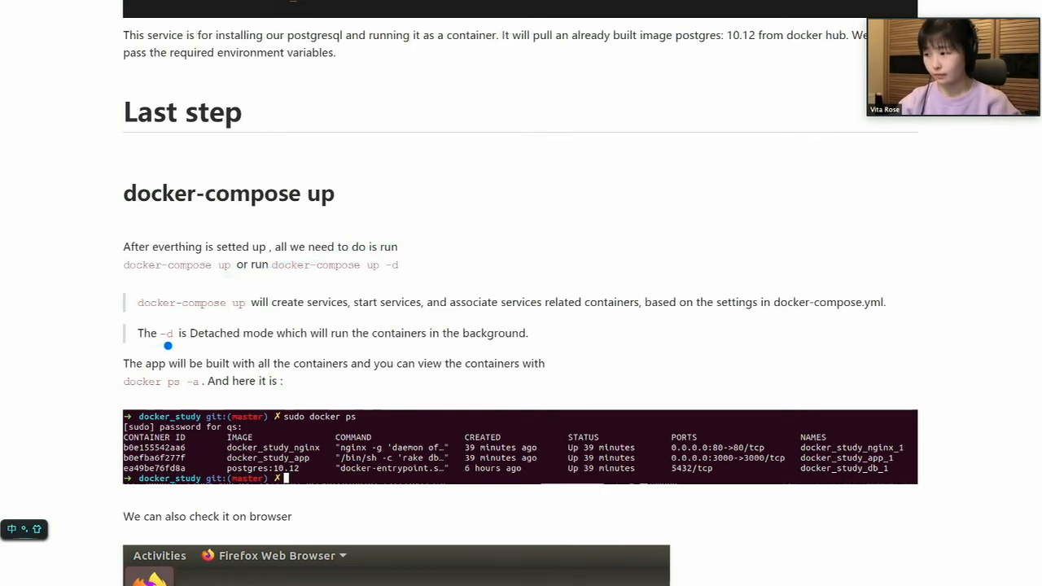
mouse_move(204, 352)
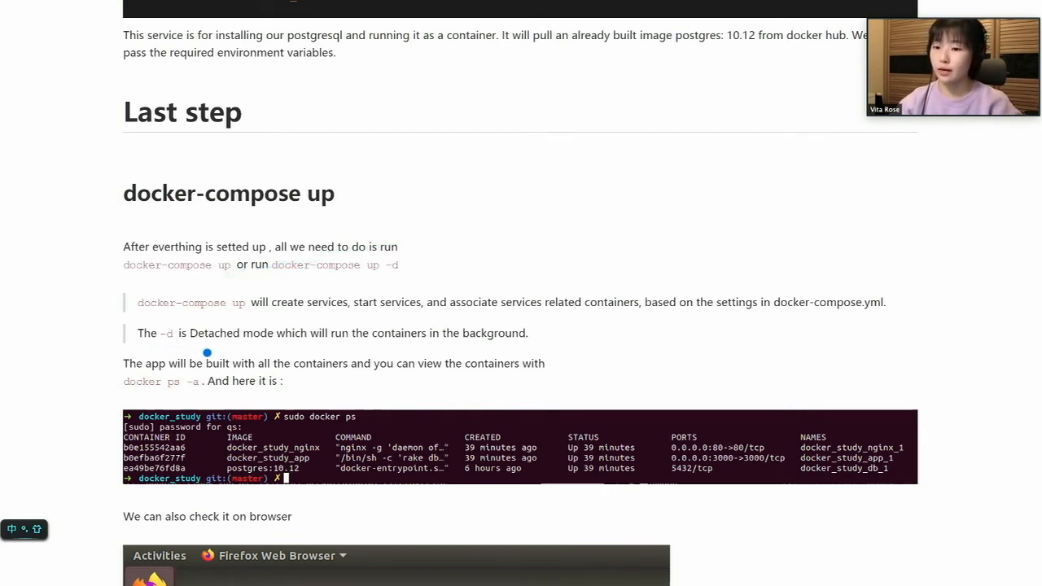
mouse_move(214, 352)
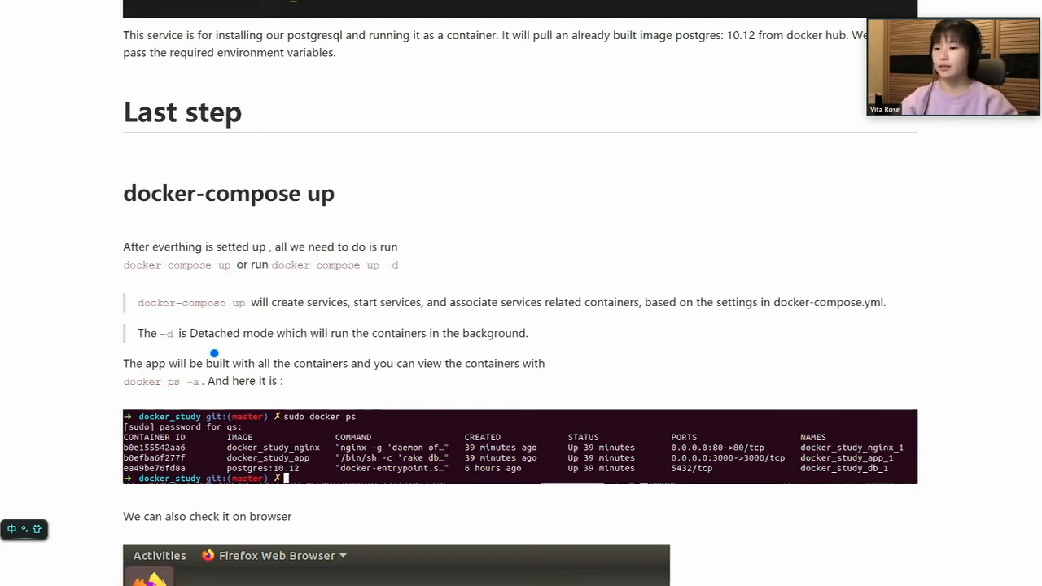
mouse_move(204, 358)
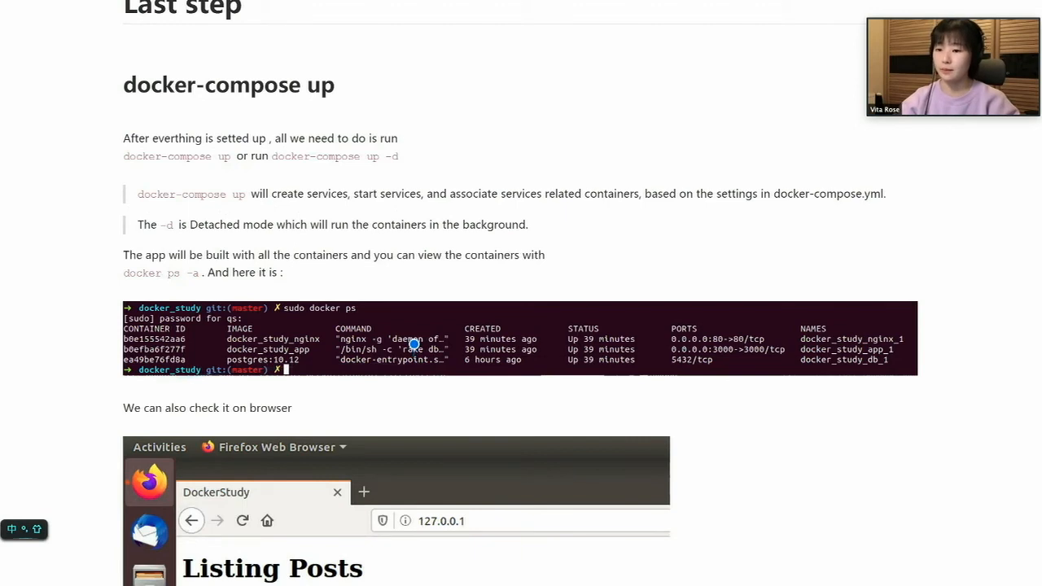
scroll(down, 3)
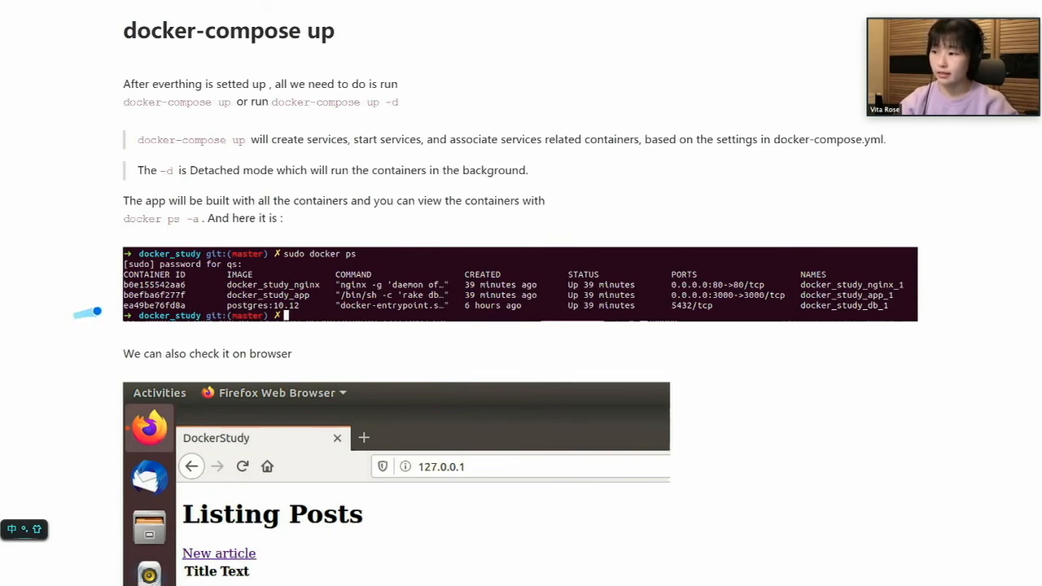
mouse_move(97, 312)
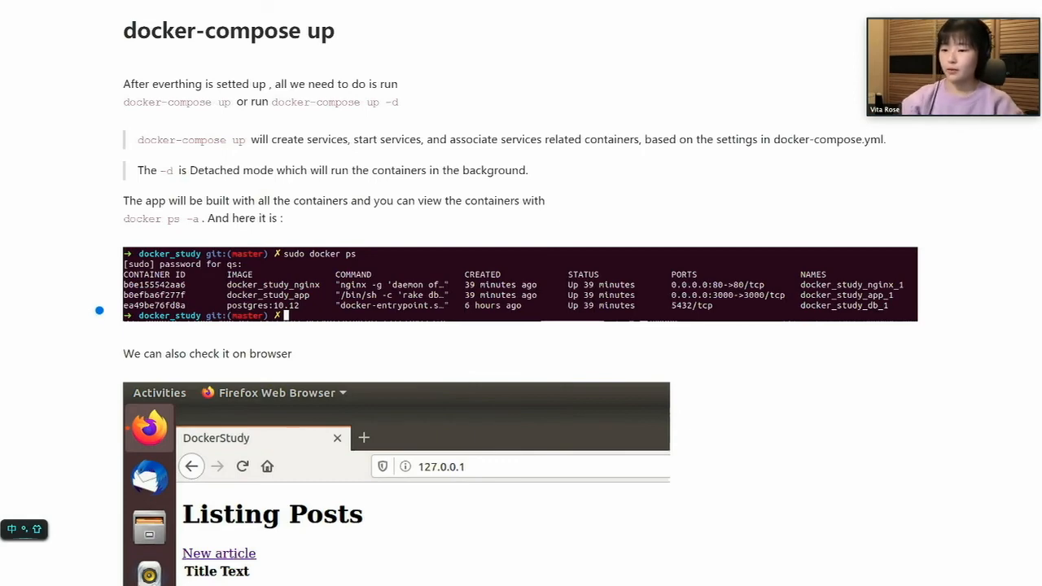
scroll(down, 3)
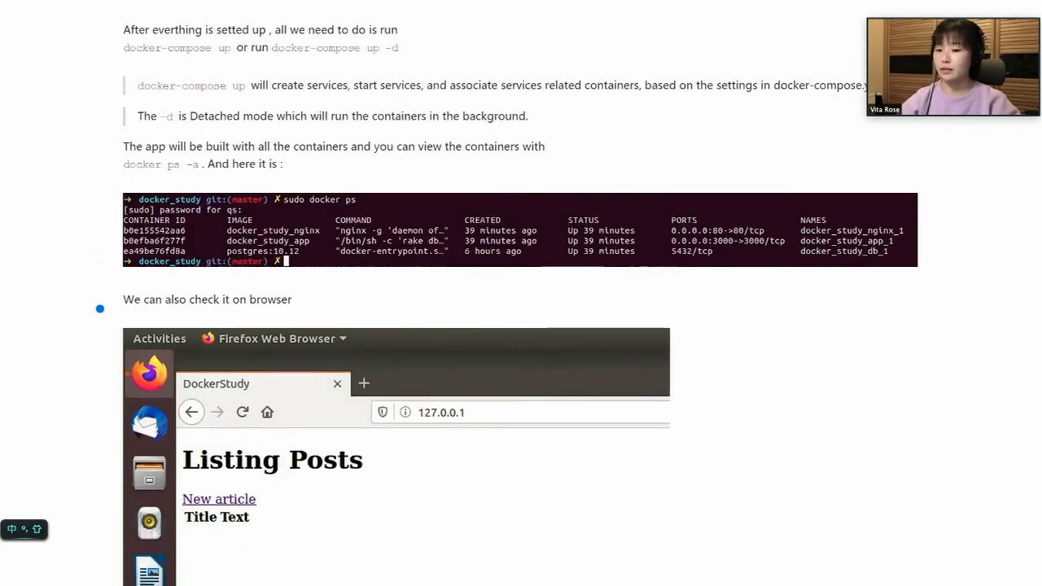
scroll(down, 3)
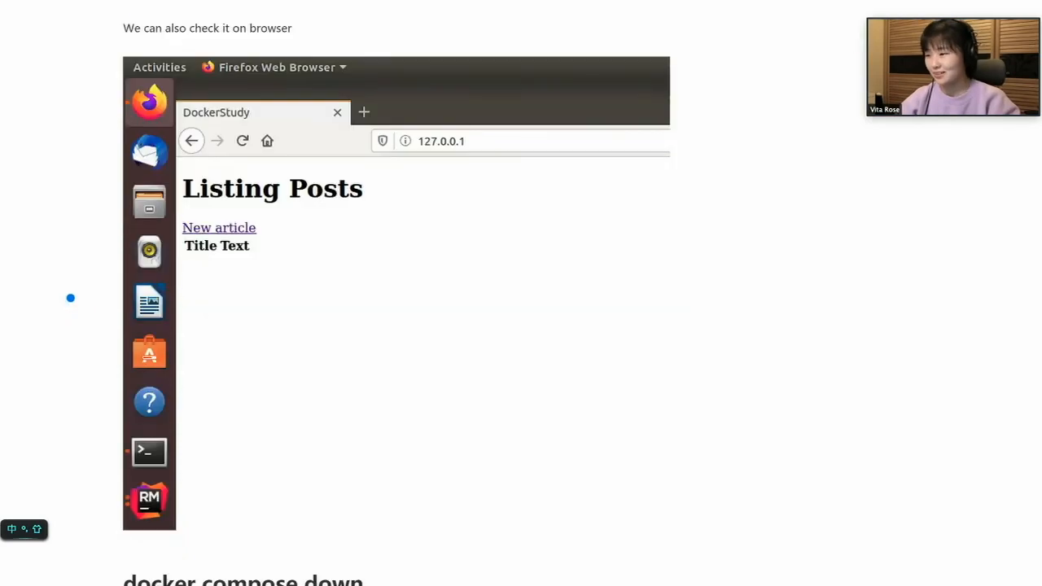
Scroll down past the Listing Posts screenshot toward the 'docker compose down' heading
scroll(down, 3)
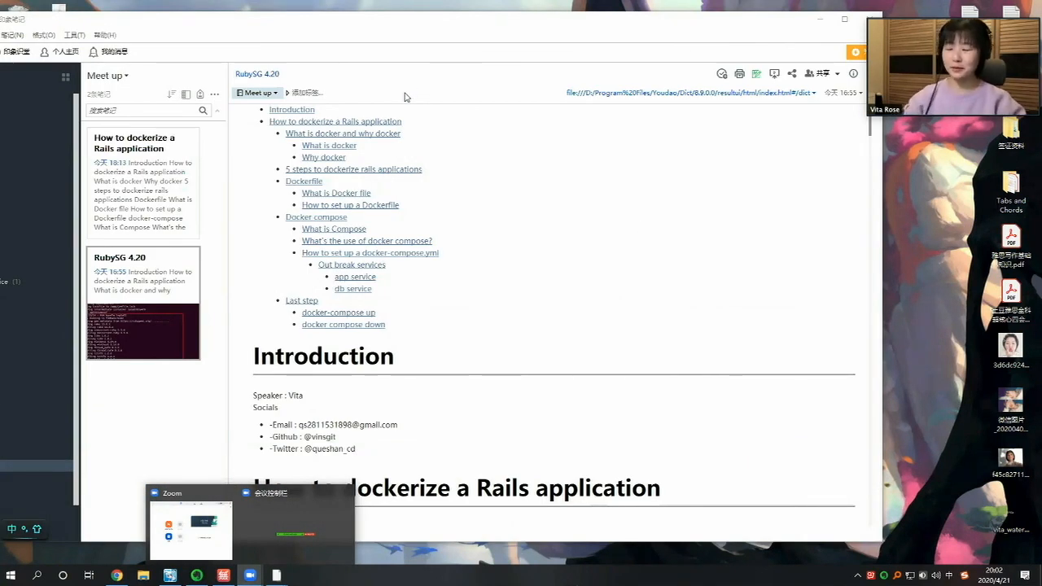
mouse_move(422, 188)
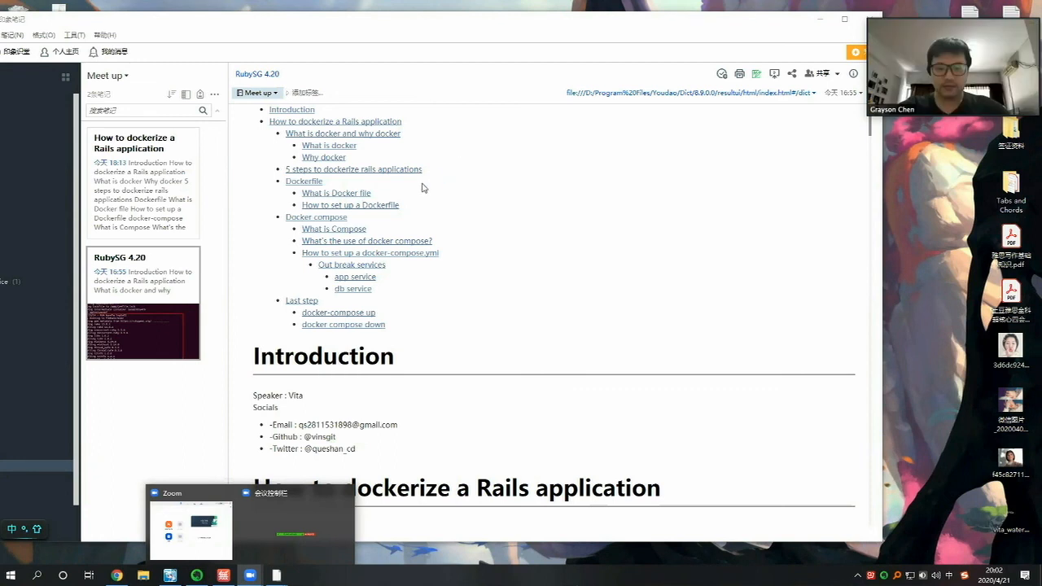